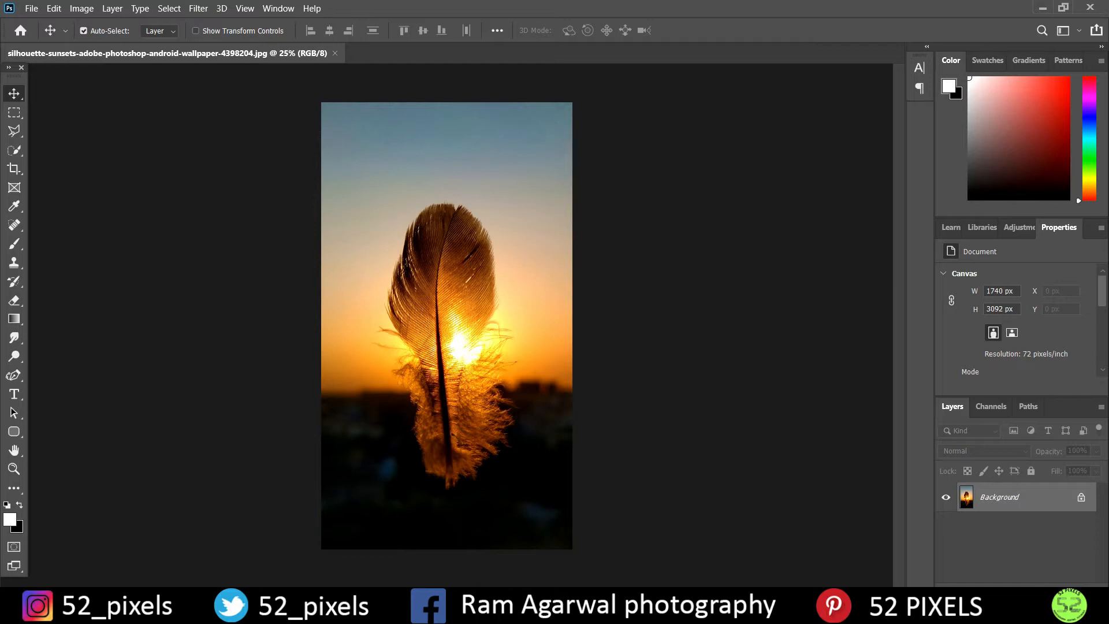
mouse_move(888, 218)
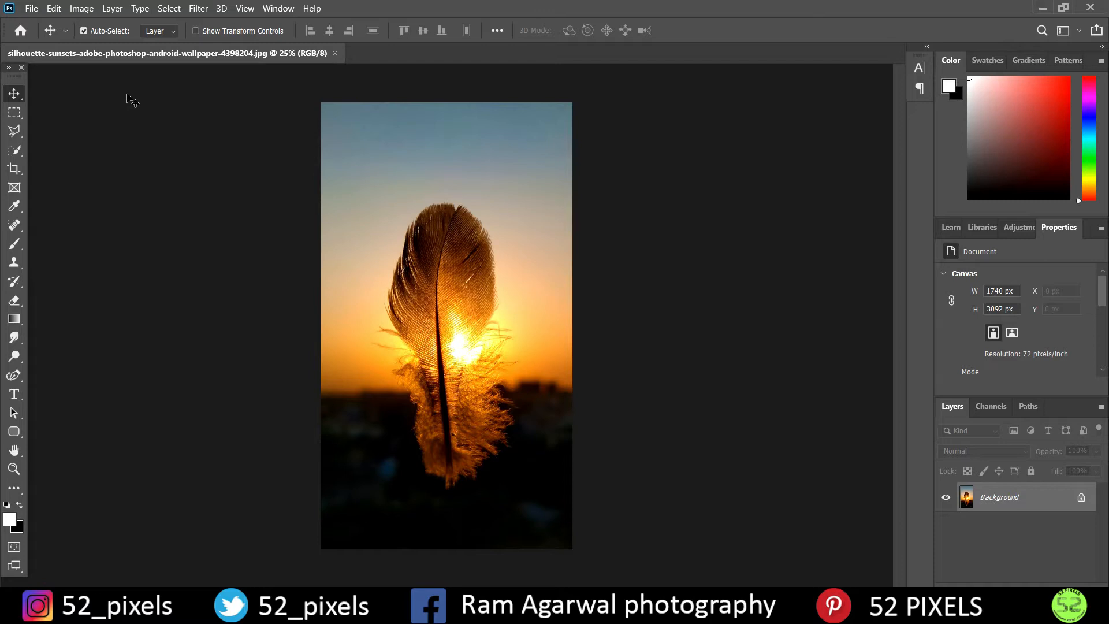
mouse_move(278, 8)
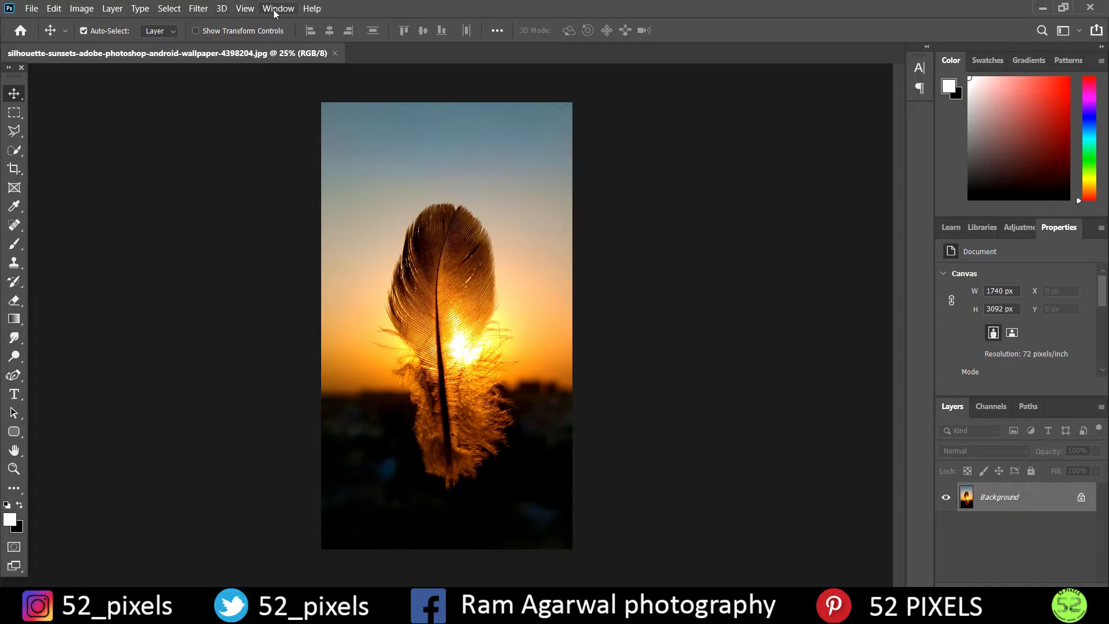
Show the Brushes panel from the Window menu
click(278, 8)
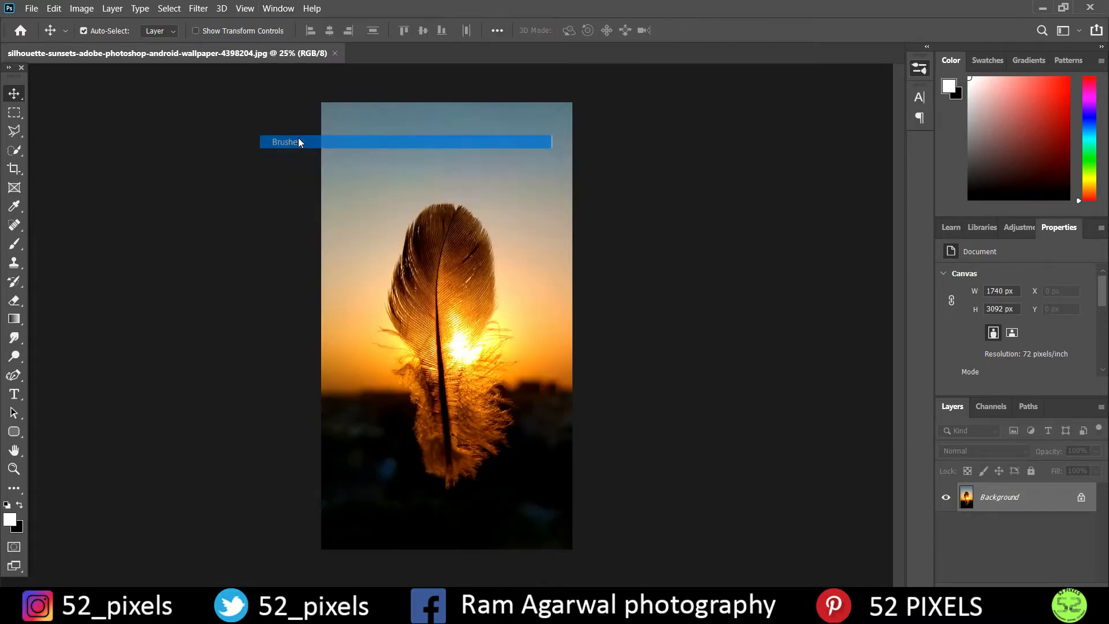
click(286, 141)
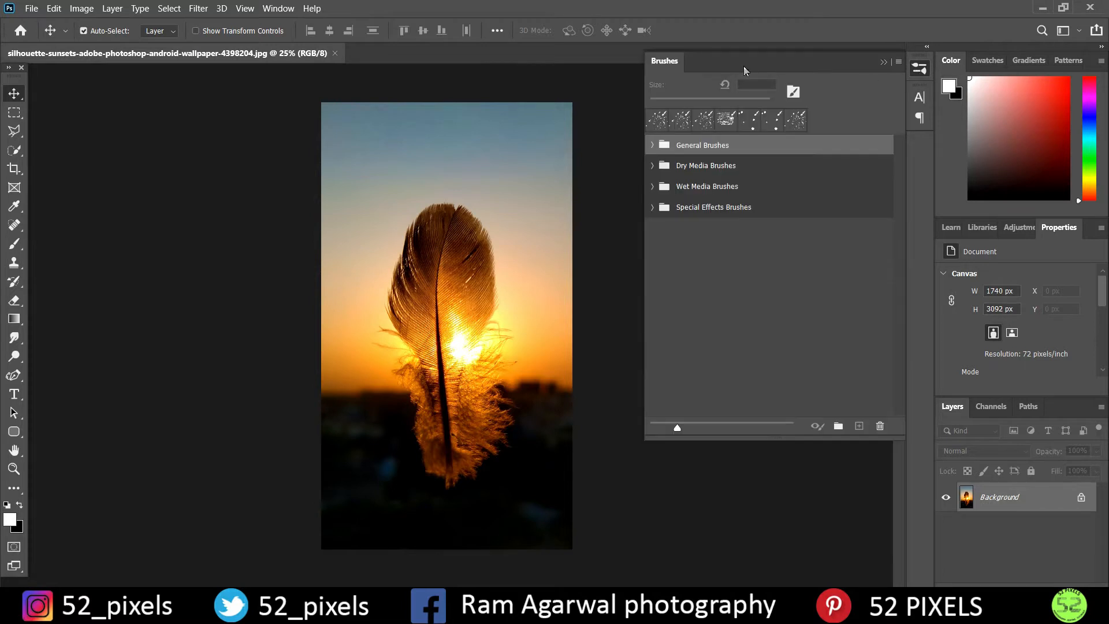
mouse_move(685, 190)
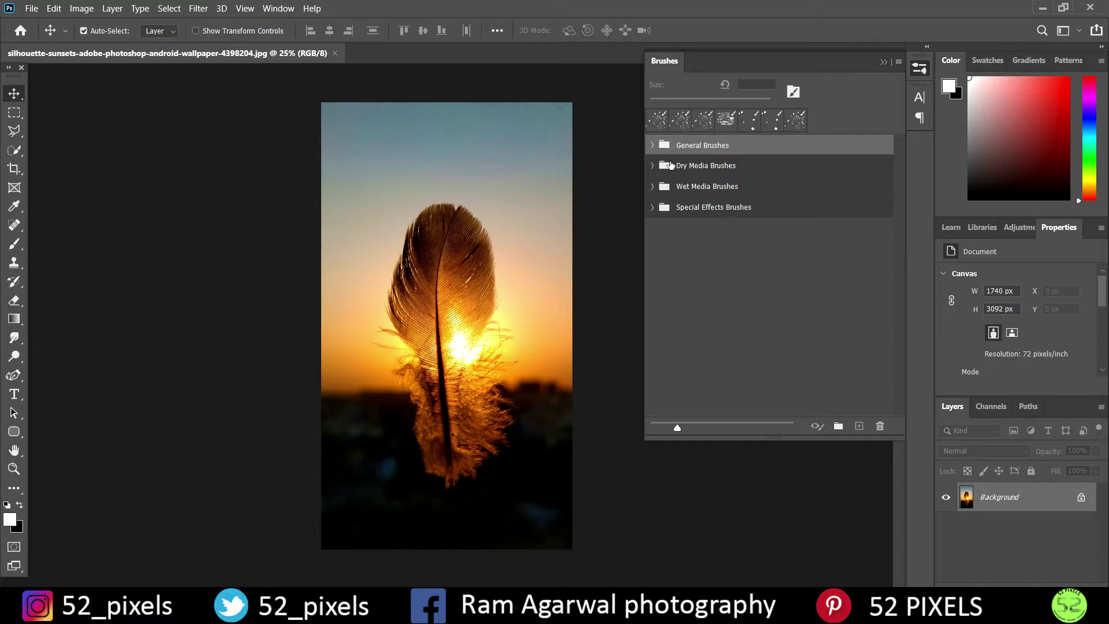
mouse_move(660, 189)
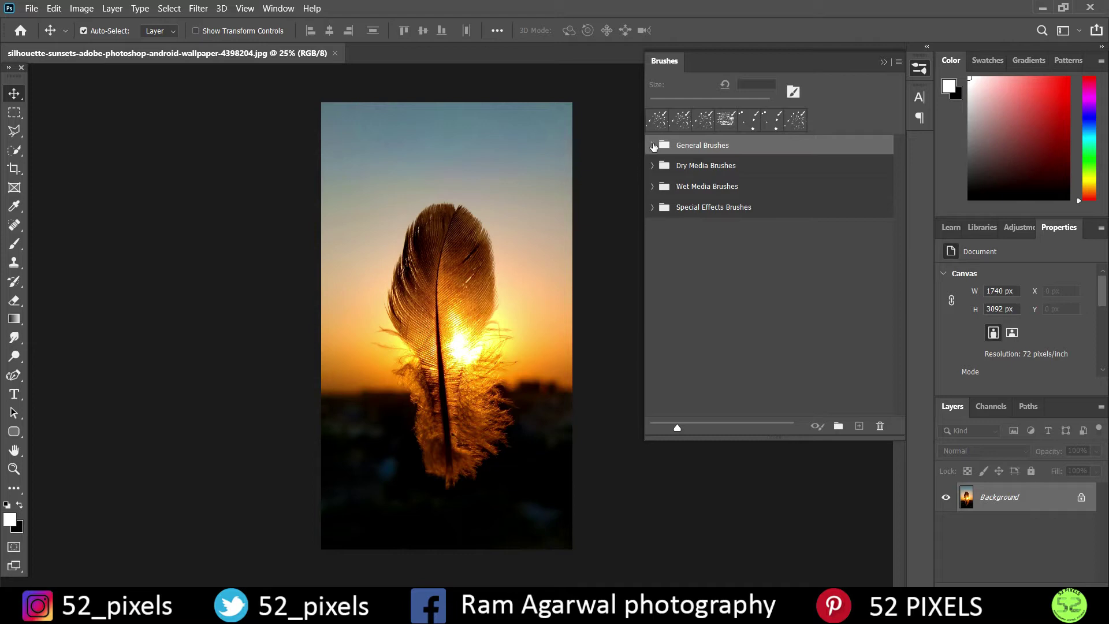
Expand the General, Dry Media and Wet Media brush groups to show their presets
click(651, 145)
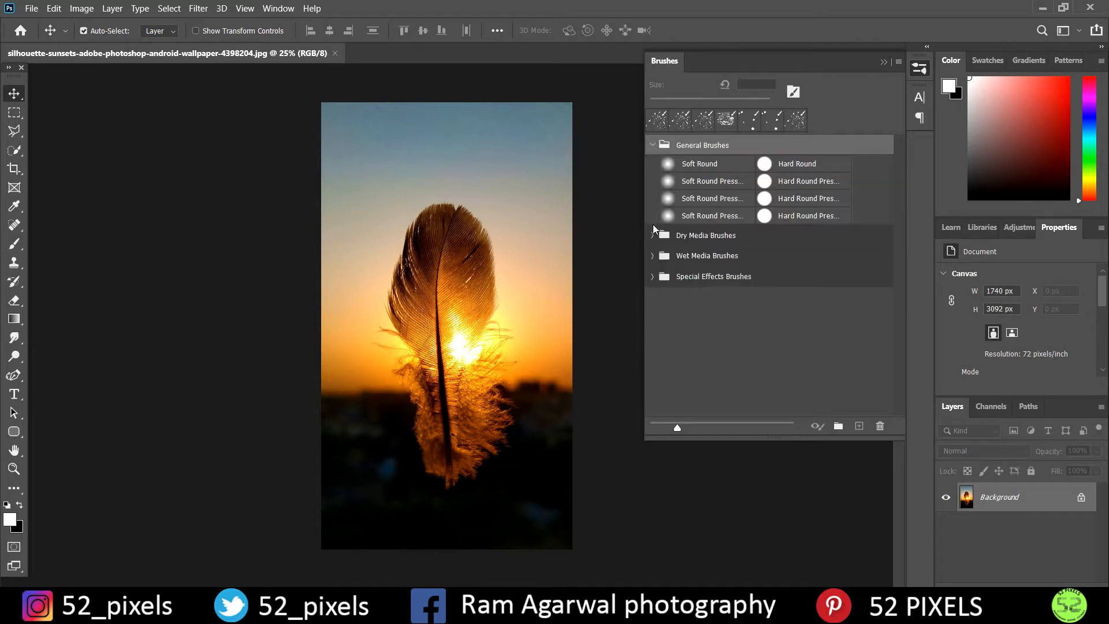
click(651, 234)
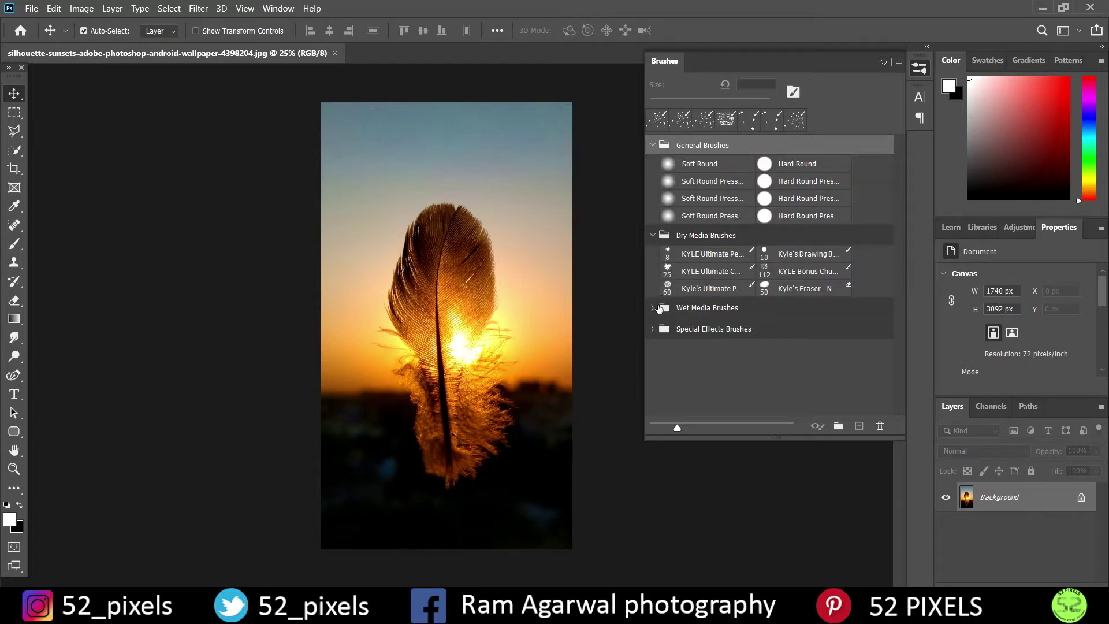
click(652, 307)
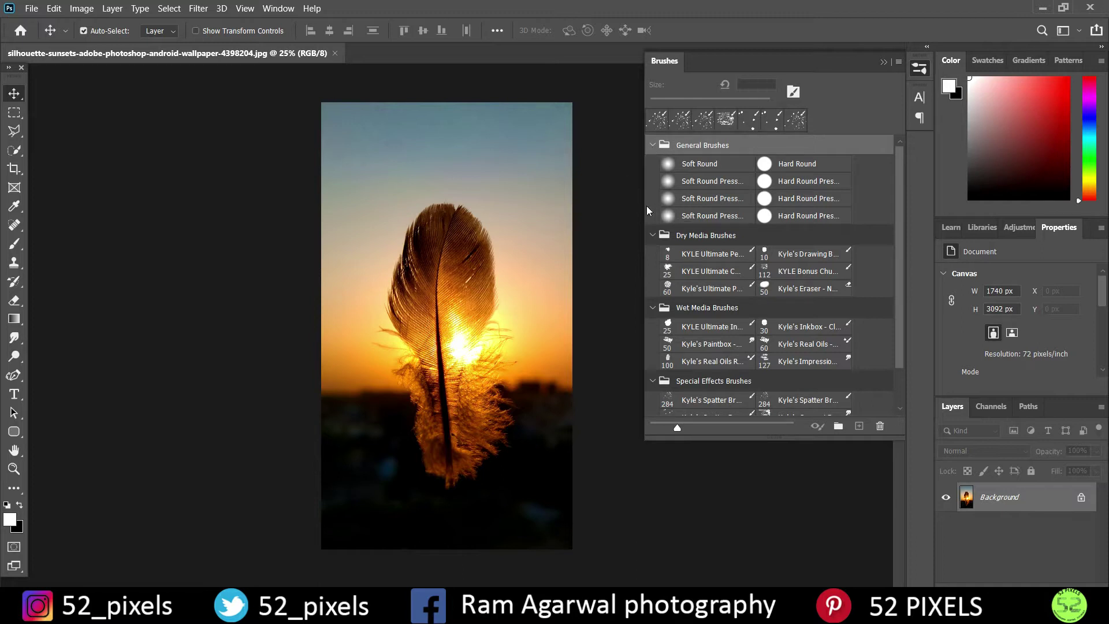
Display presets as named stroke previews without tip thumbnails and scroll through the groups
click(898, 63)
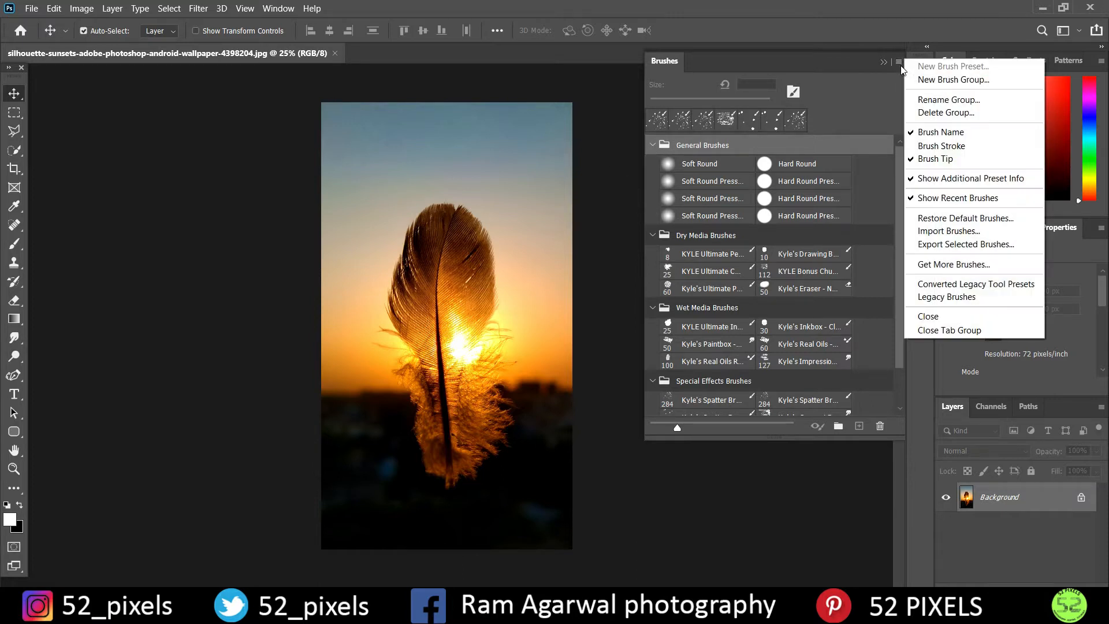
click(941, 145)
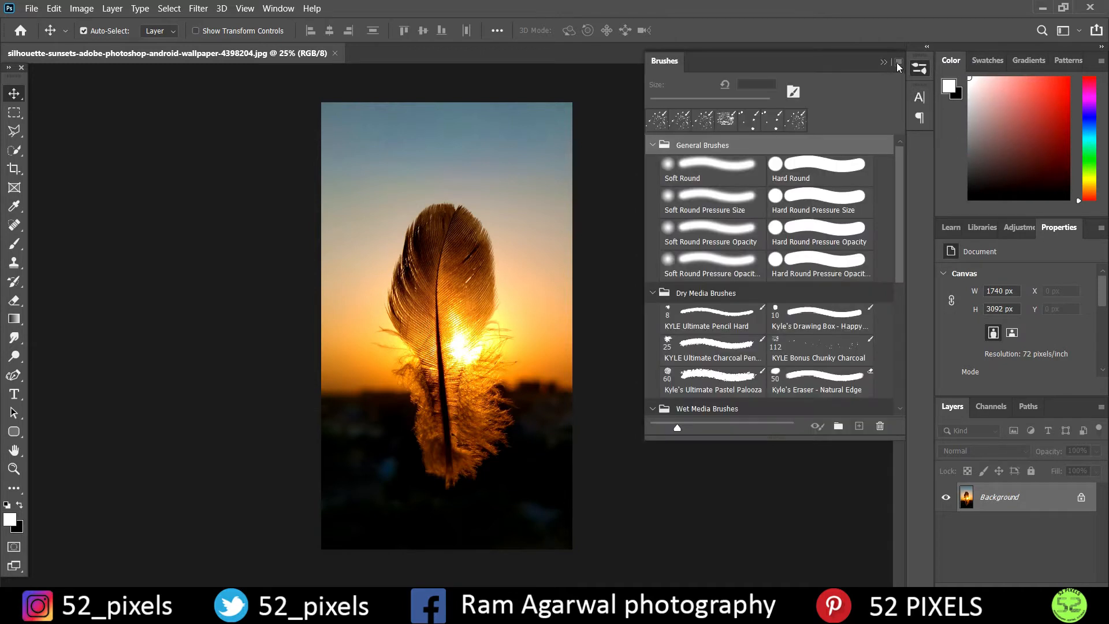
click(897, 63)
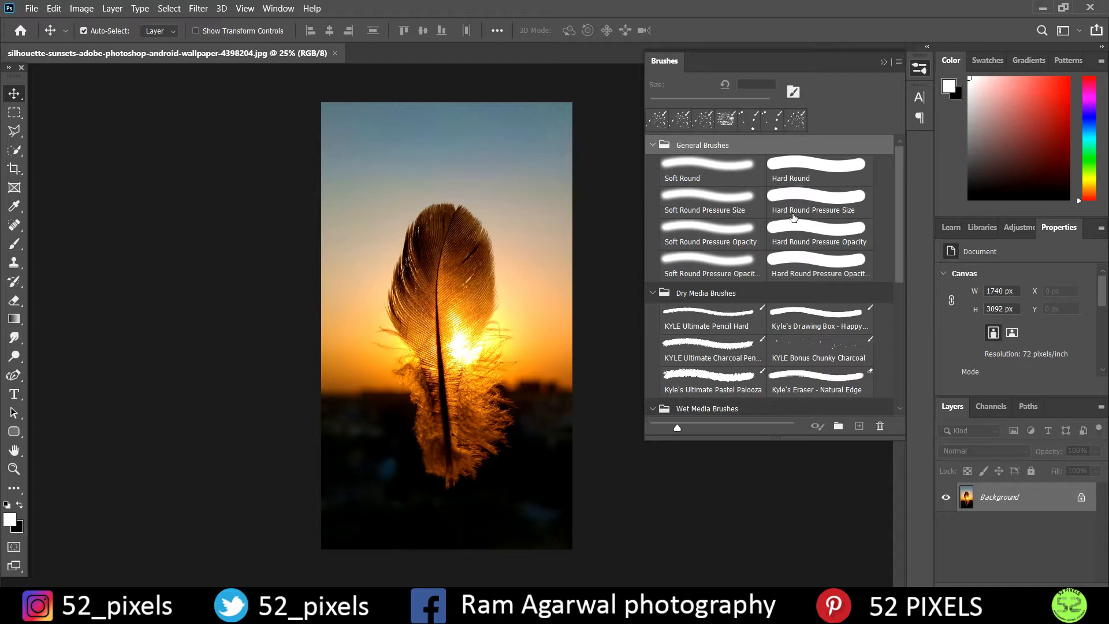
scroll(down, 3)
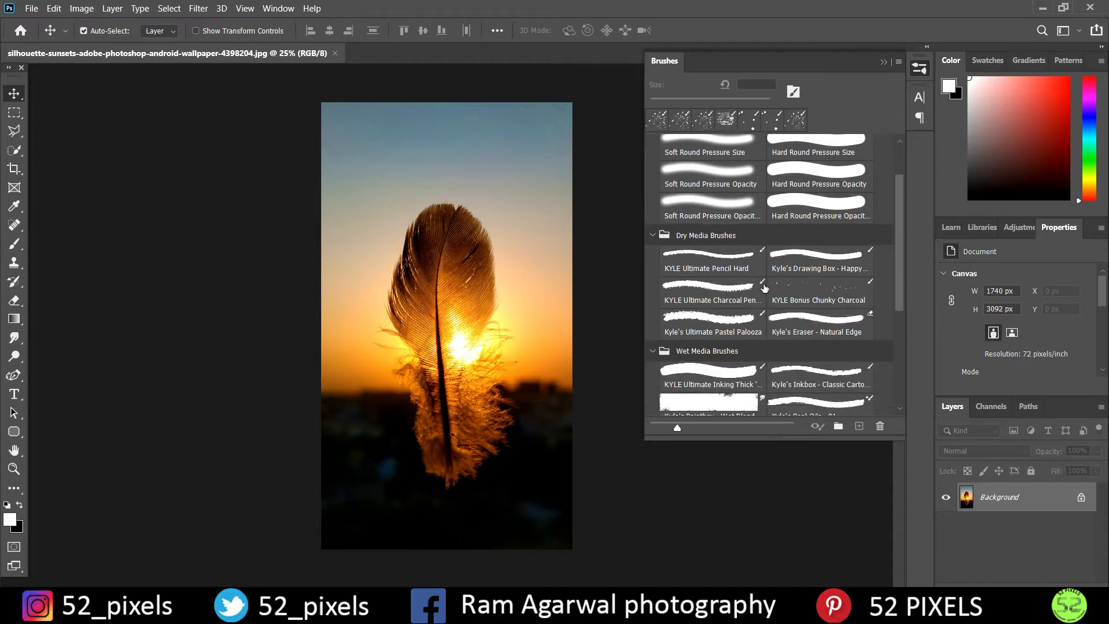
scroll(down, 3)
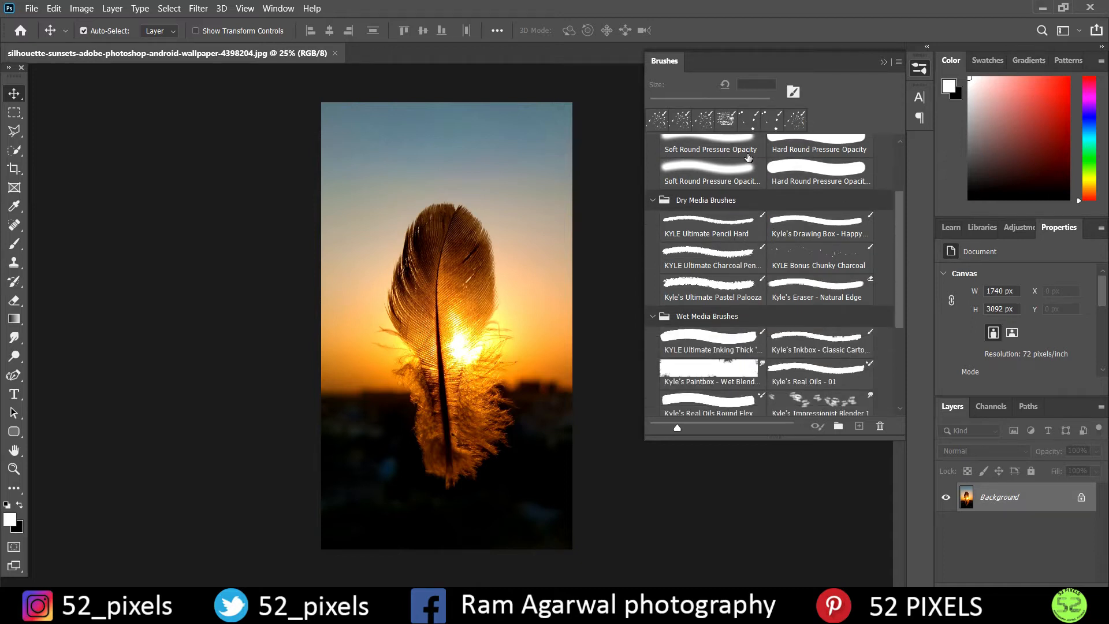
scroll(down, 3)
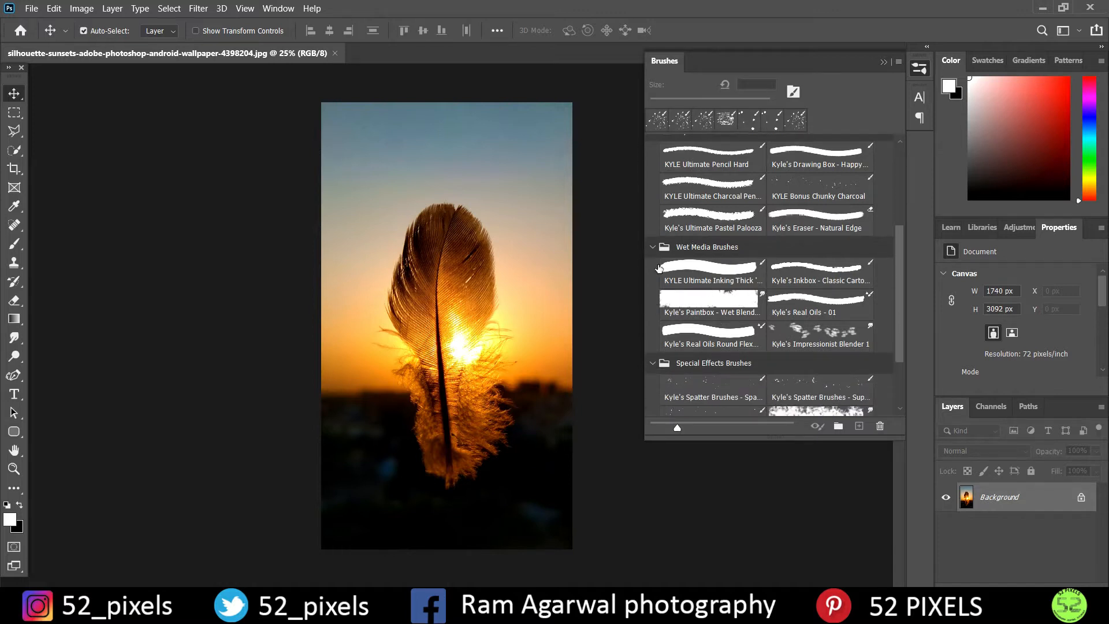
scroll(down, 3)
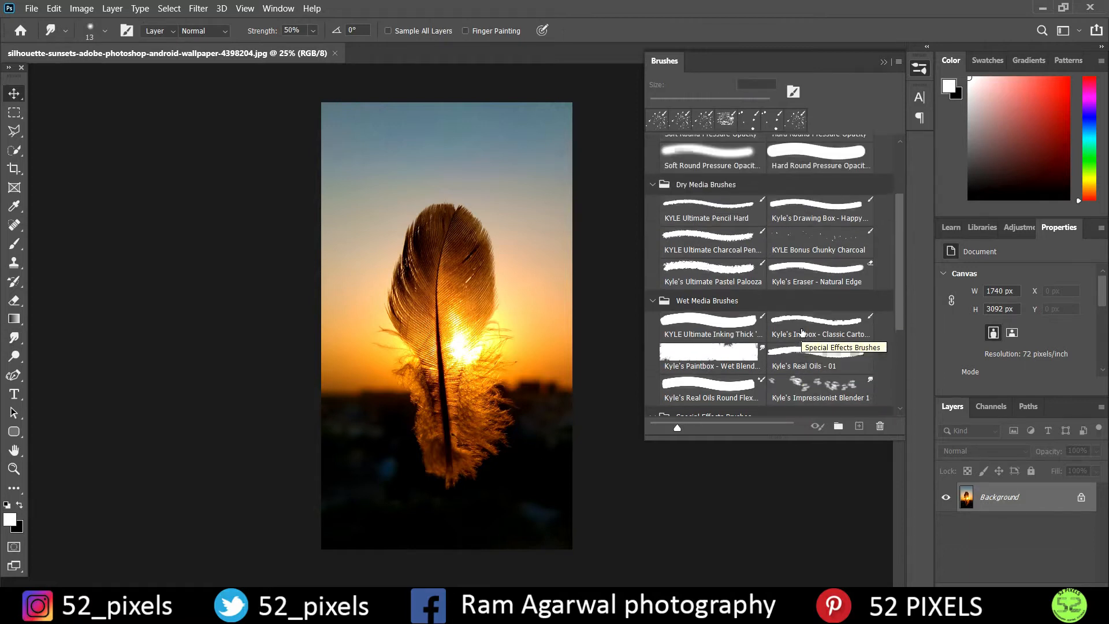
Turn off Brush Stroke previews so presets show as compact tip thumbnails, then scroll the list
click(898, 62)
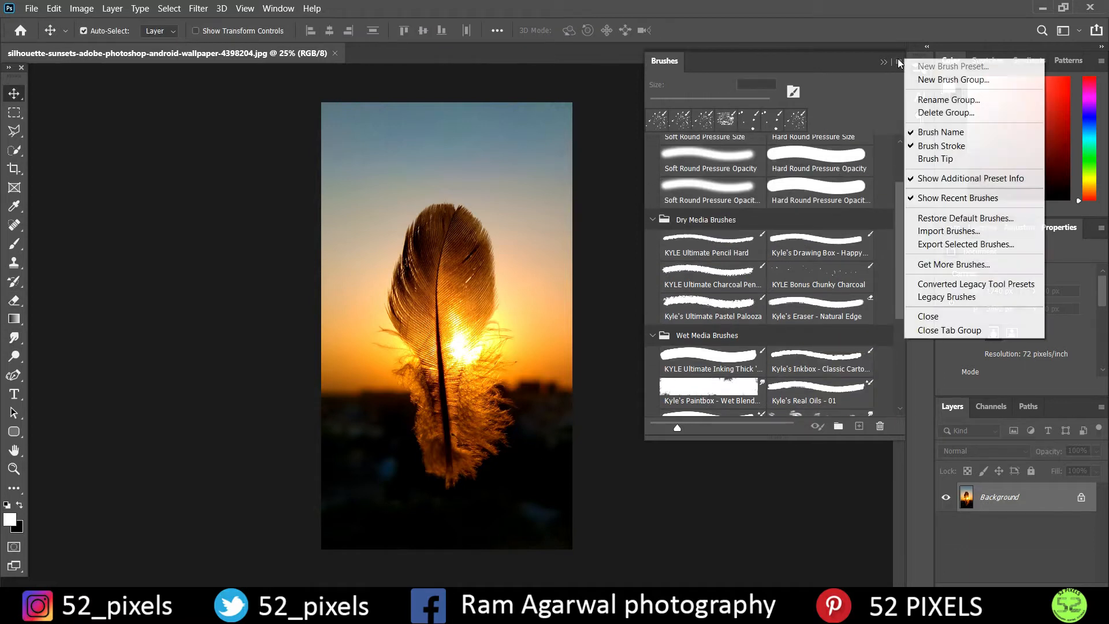
mouse_move(940, 145)
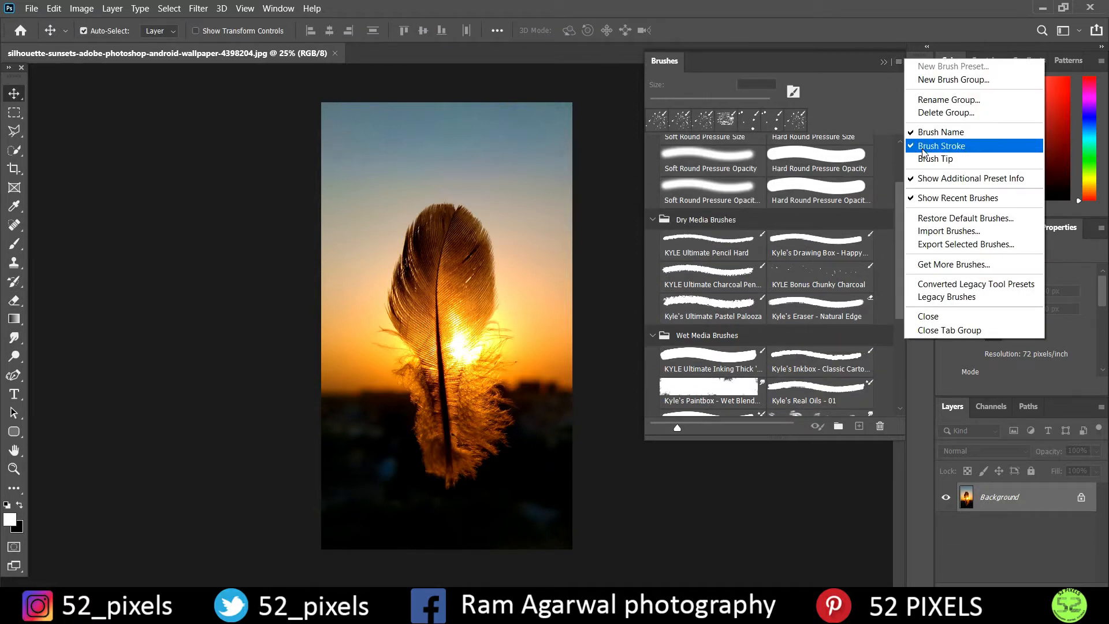
click(942, 146)
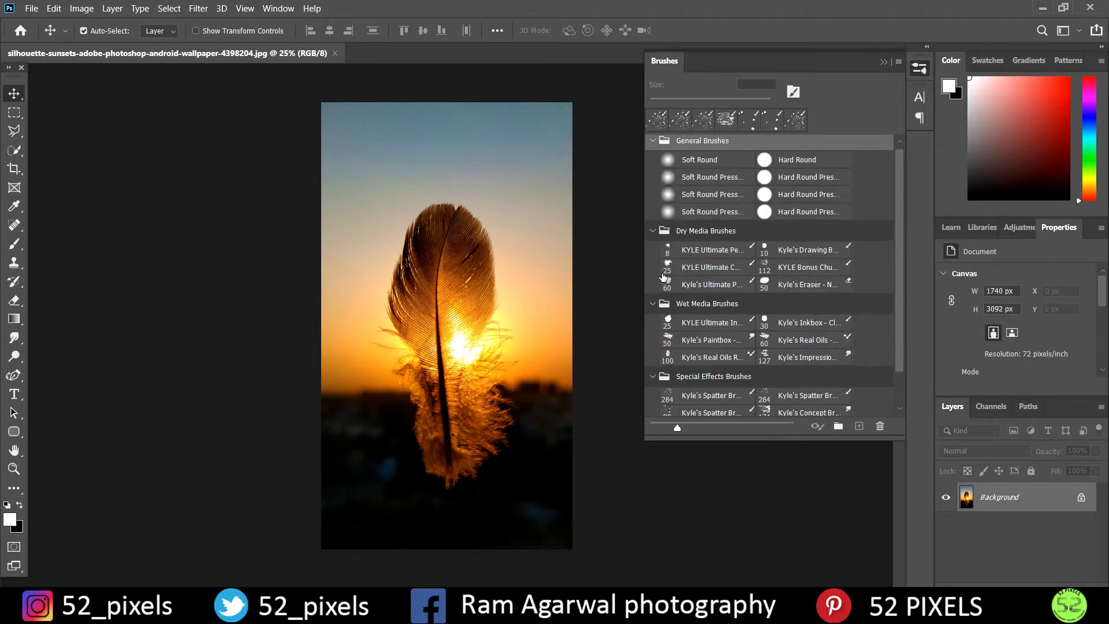
scroll(down, 3)
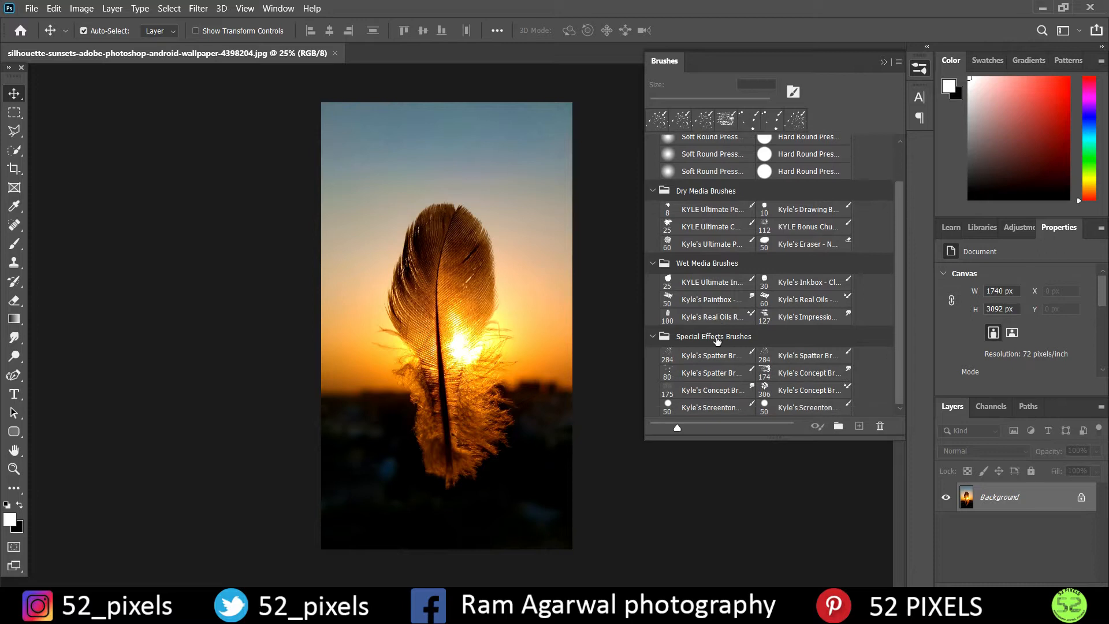
mouse_move(834, 393)
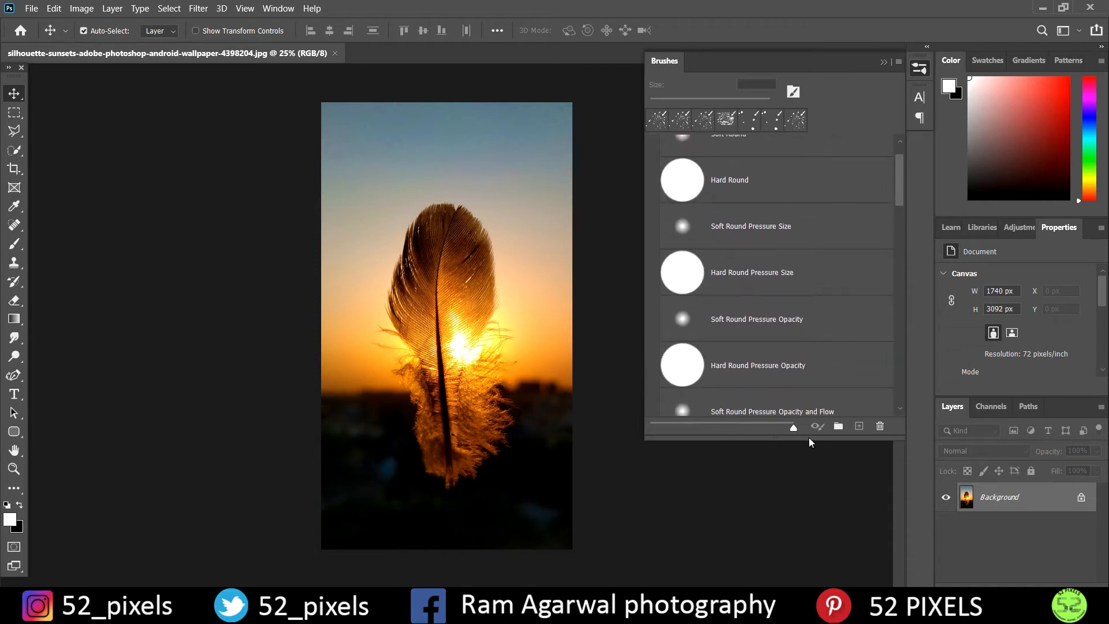
scroll(down, 3)
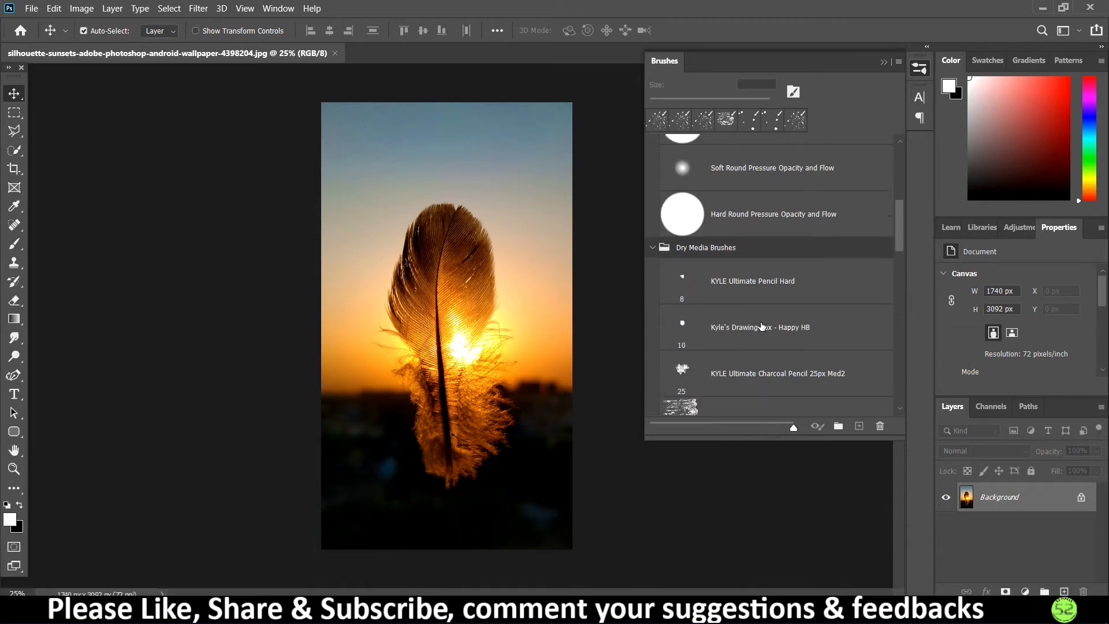
scroll(down, 3)
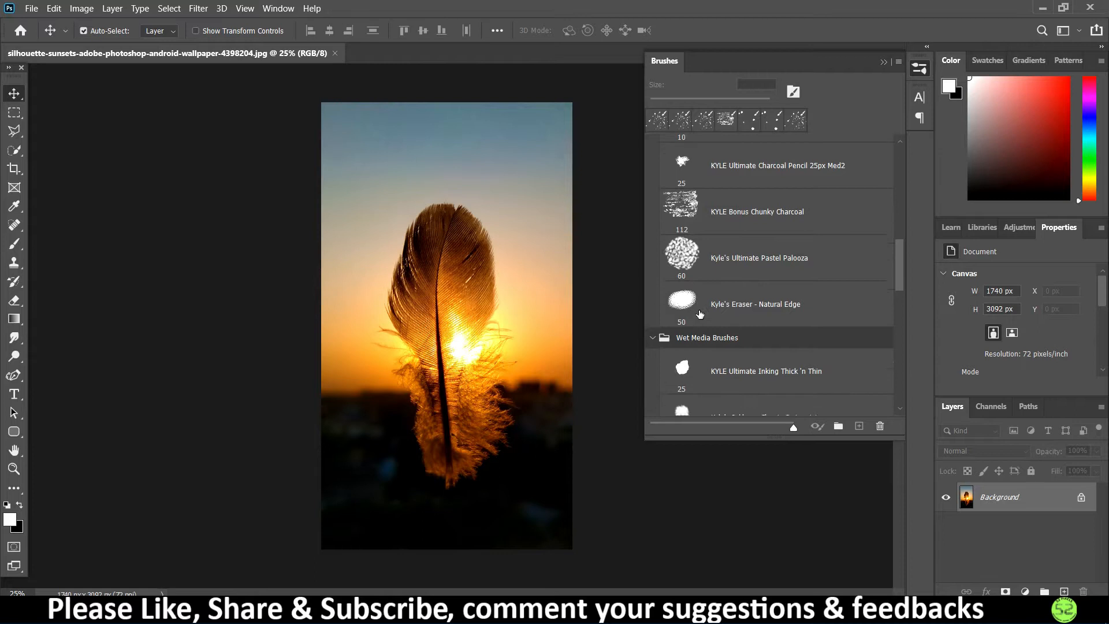
scroll(down, 3)
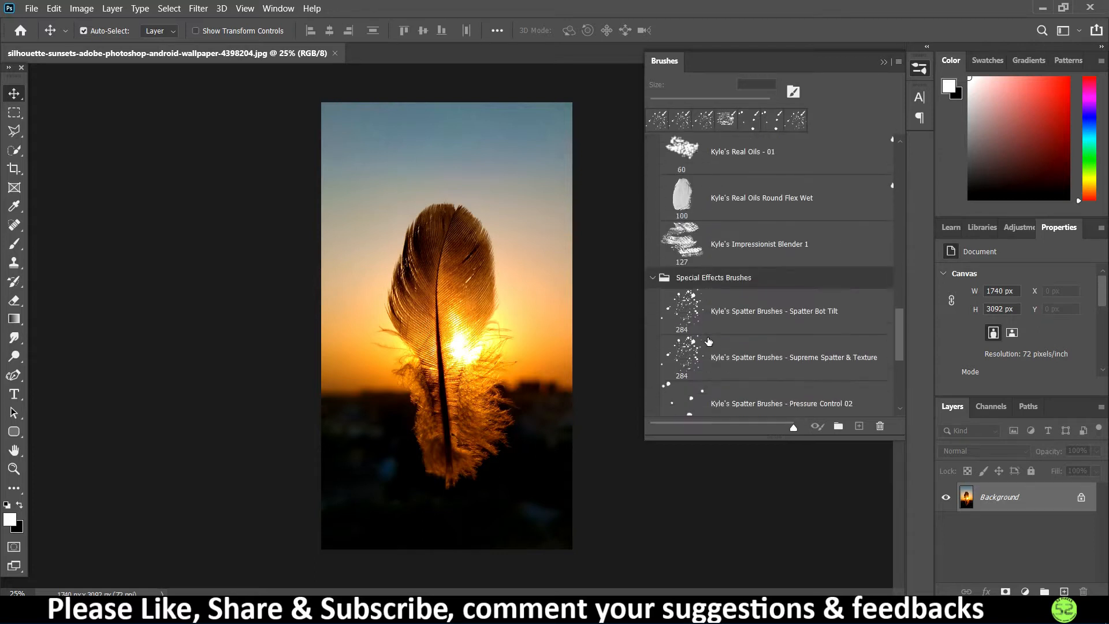
scroll(down, 3)
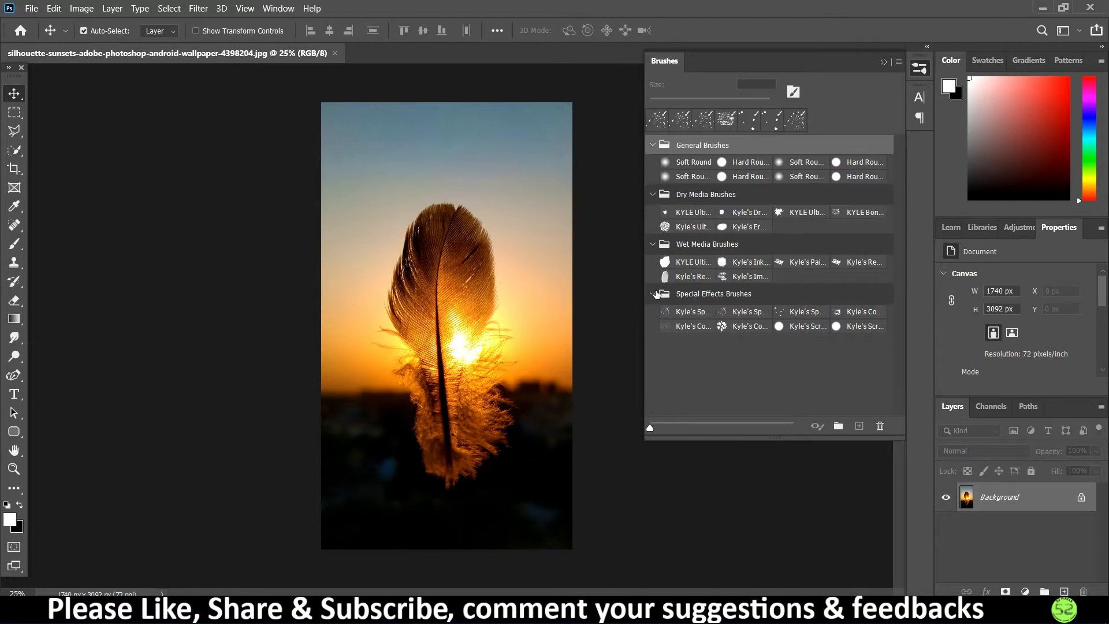
Collapse the Special Effects and Wet Media groups so only the four group folders show
click(653, 243)
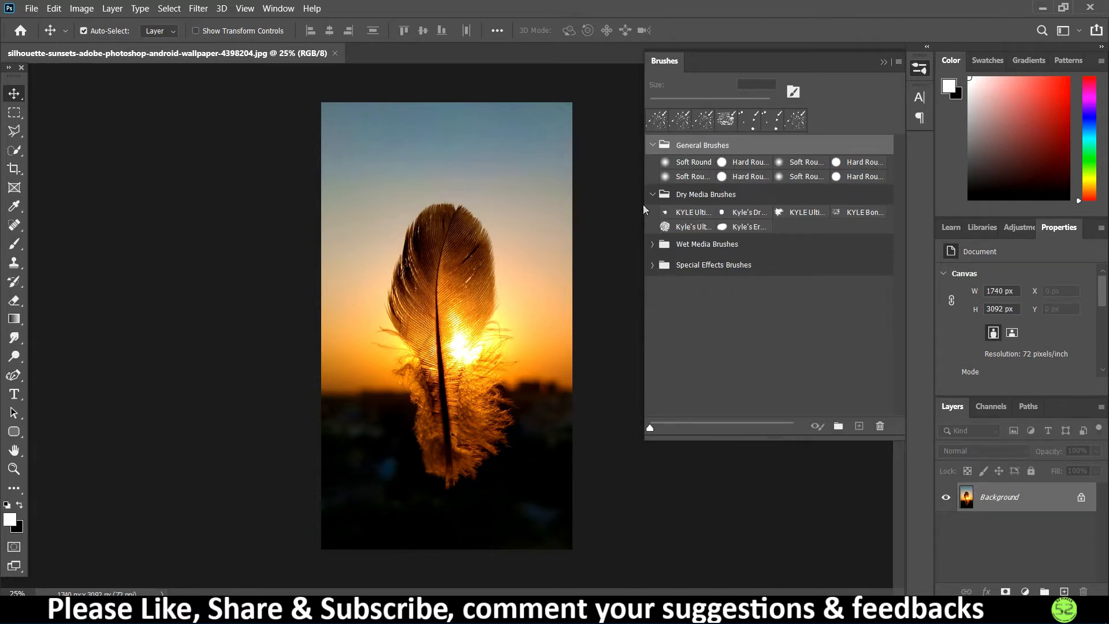
click(651, 145)
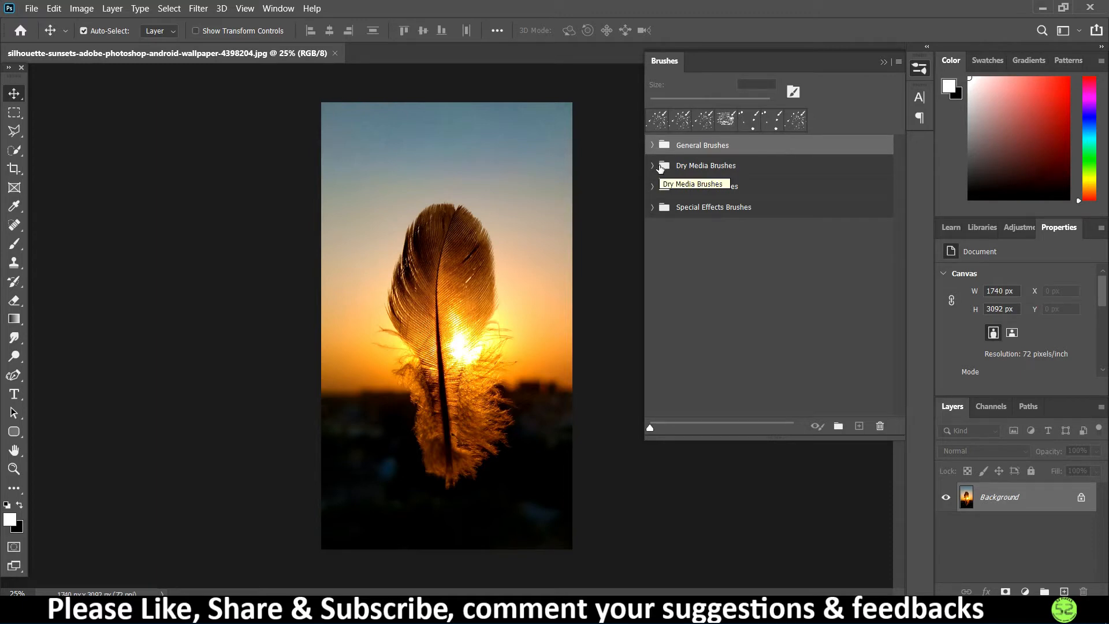
mouse_move(654, 210)
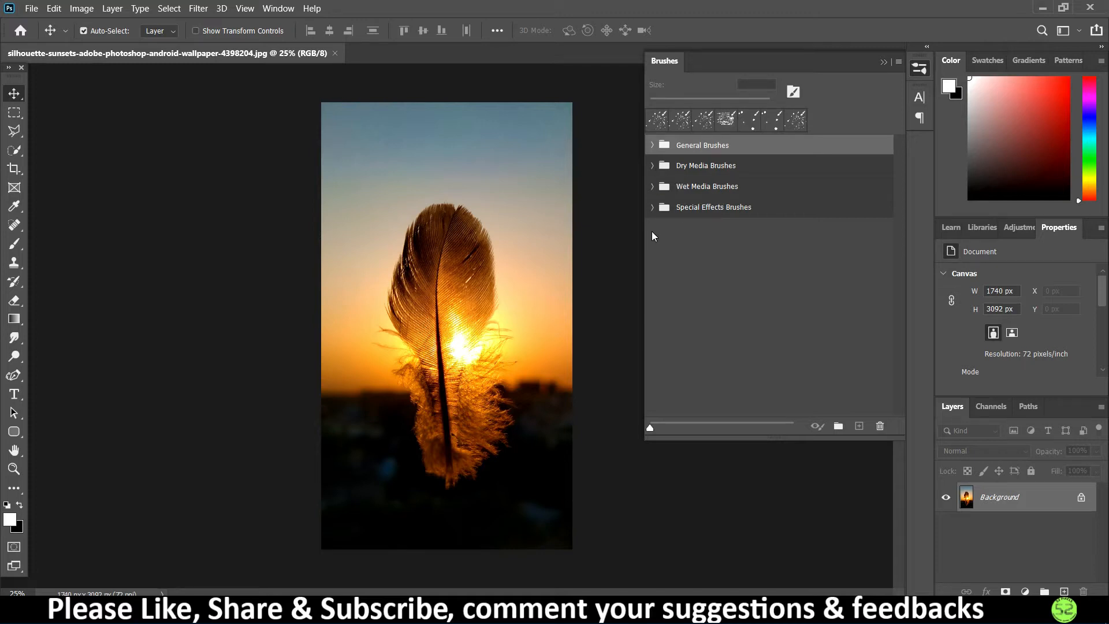
mouse_move(862, 65)
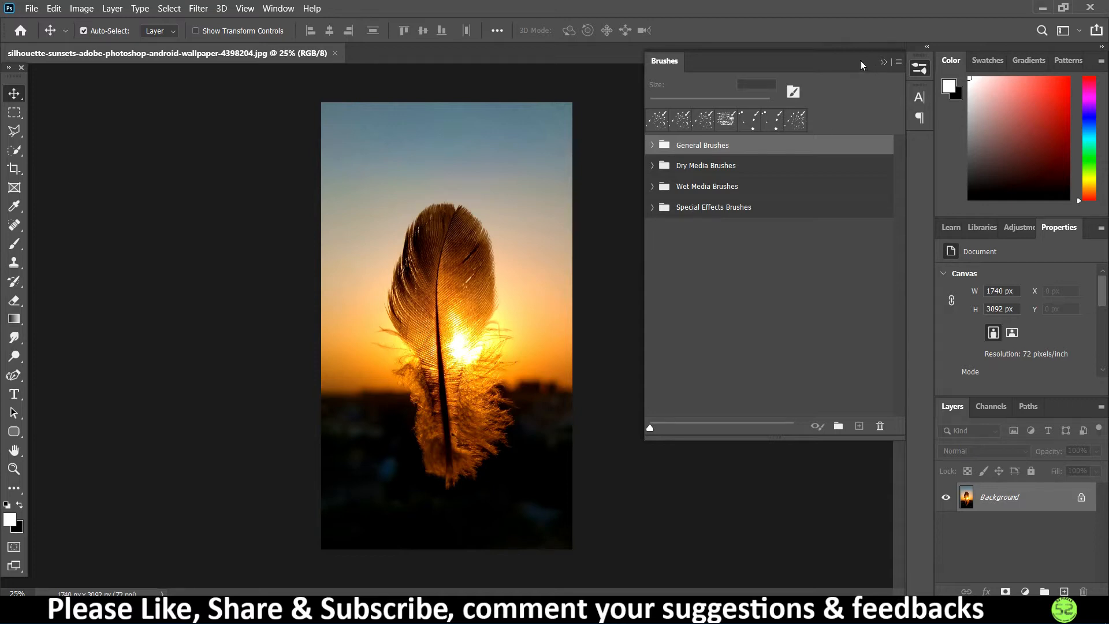
Choose Get More Brushes from the Brushes panel menu to reach Adobe's download page
click(899, 63)
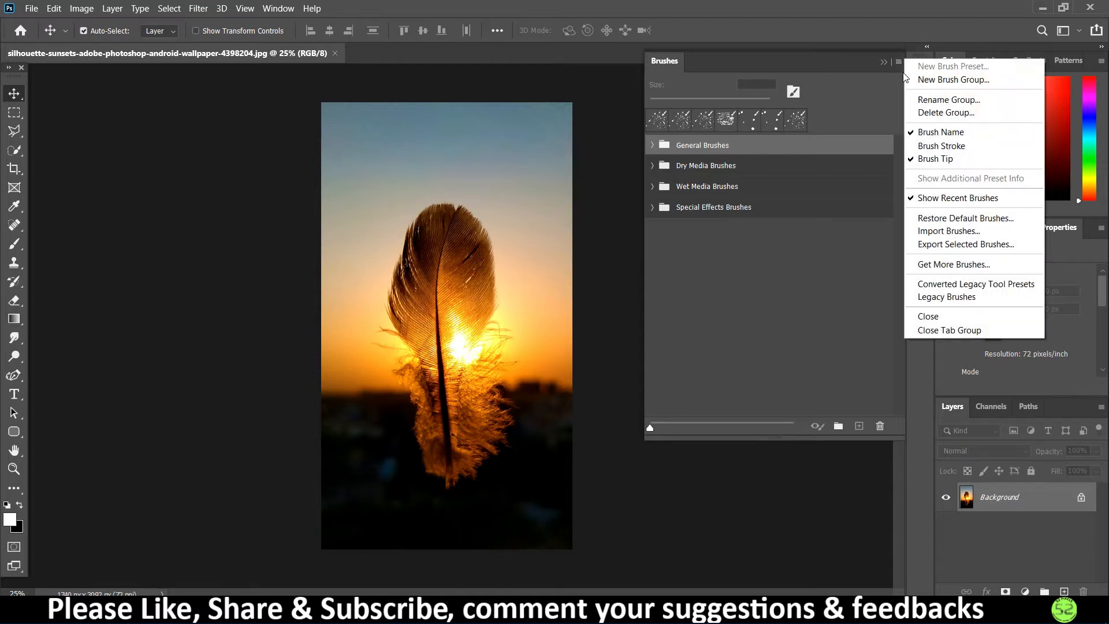
mouse_move(949, 99)
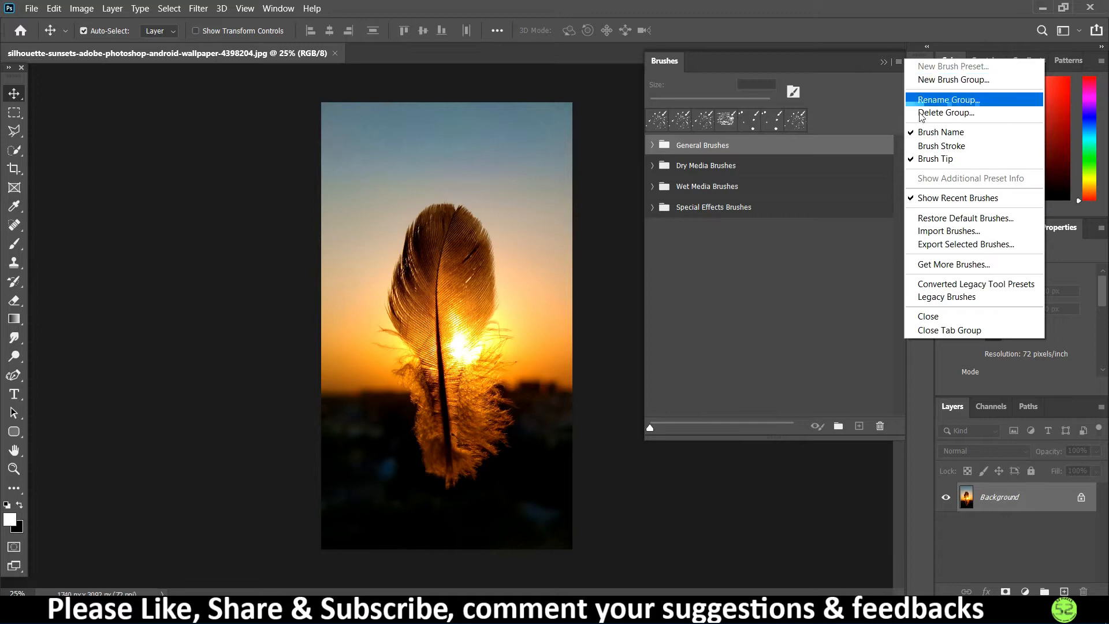
mouse_move(1001, 263)
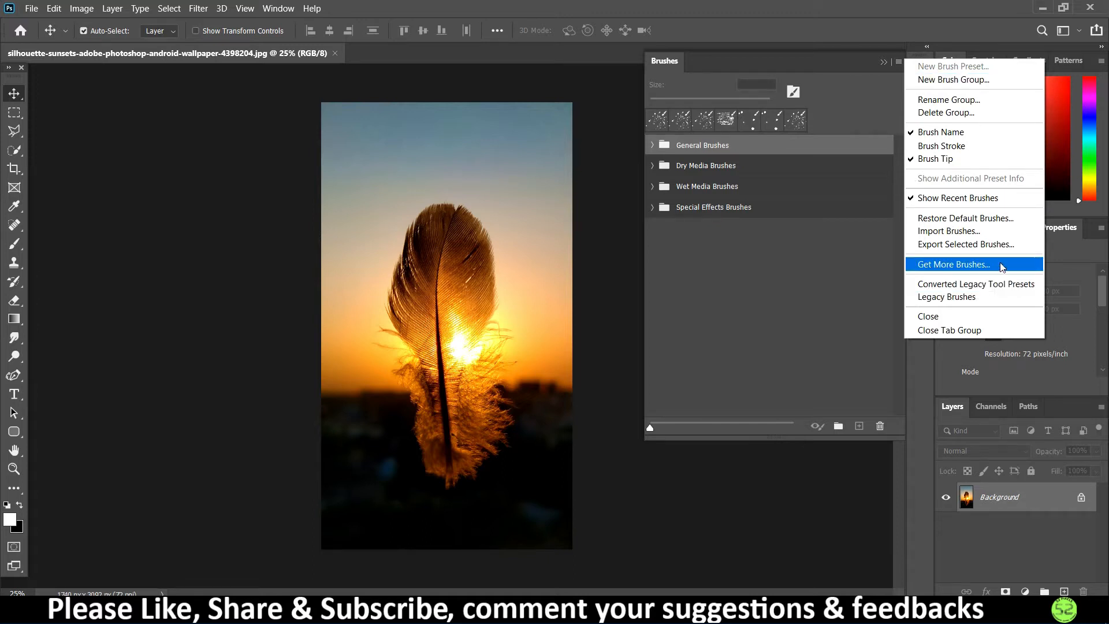
mouse_move(938, 270)
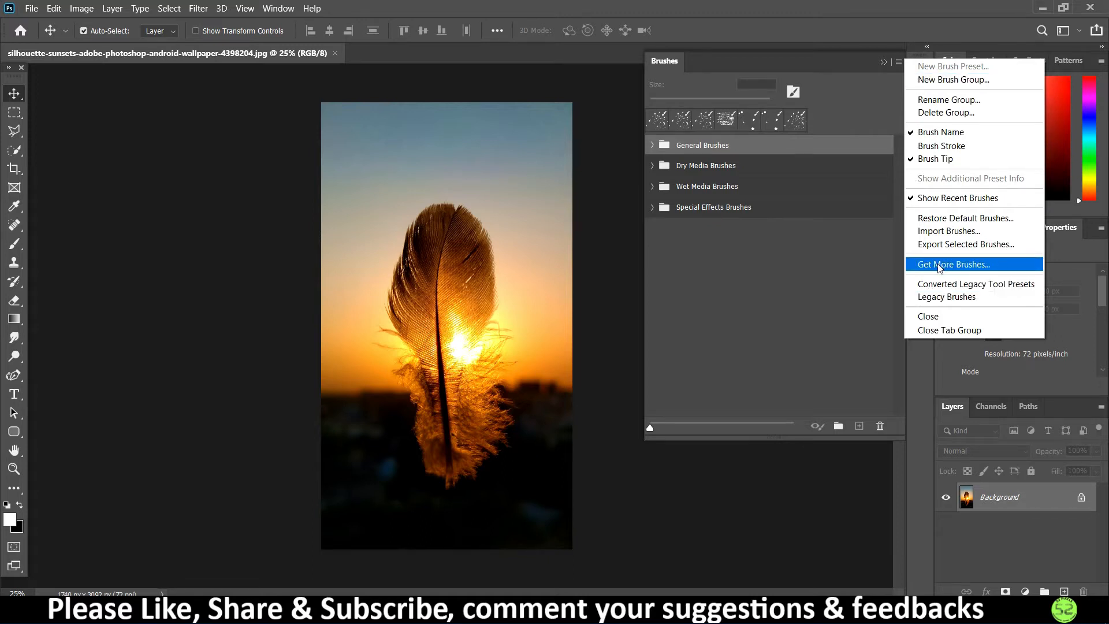
click(953, 264)
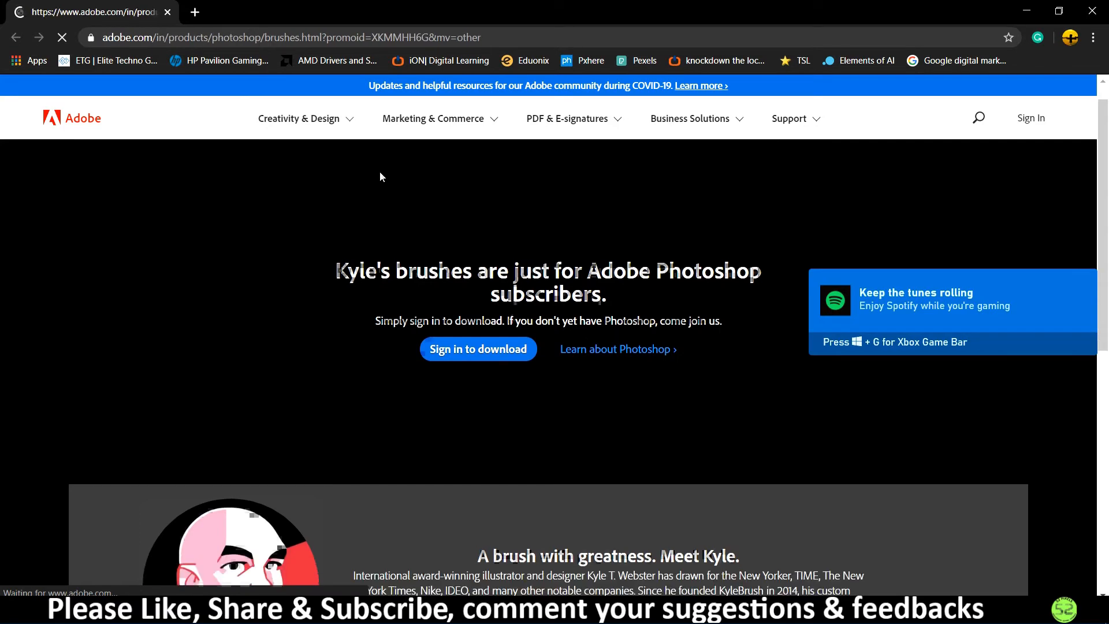
scroll(down, 3)
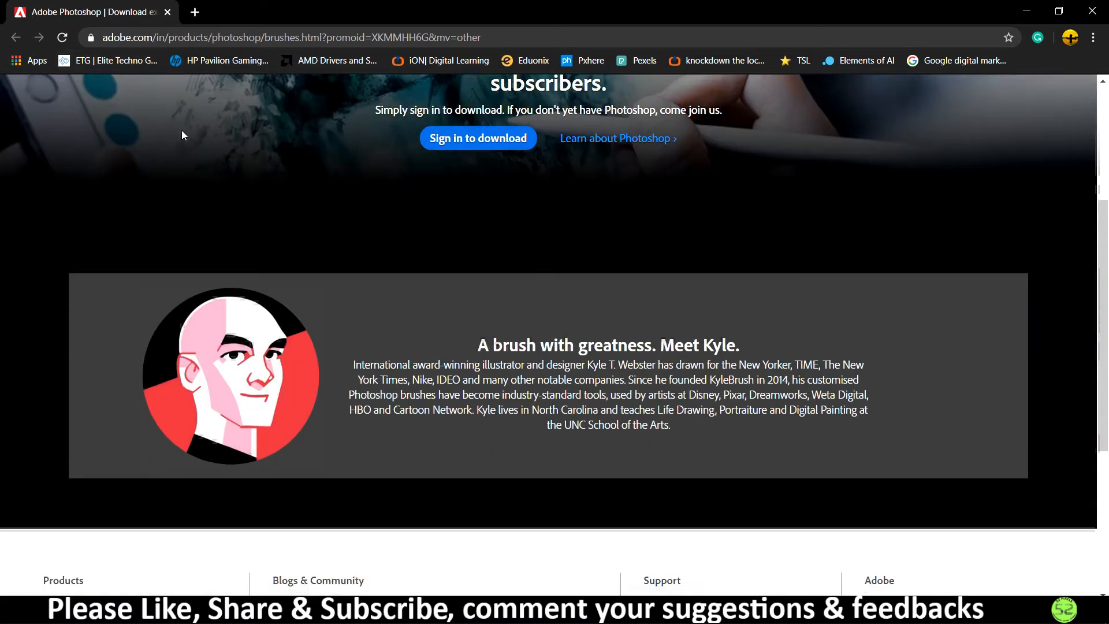
scroll(up, 3)
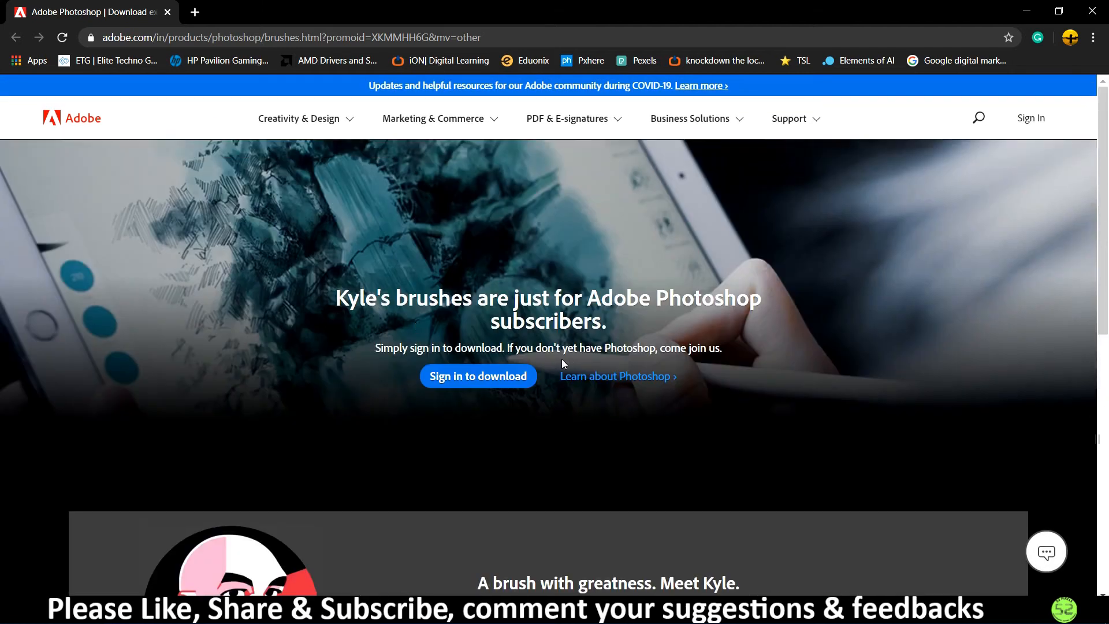
scroll(down, 3)
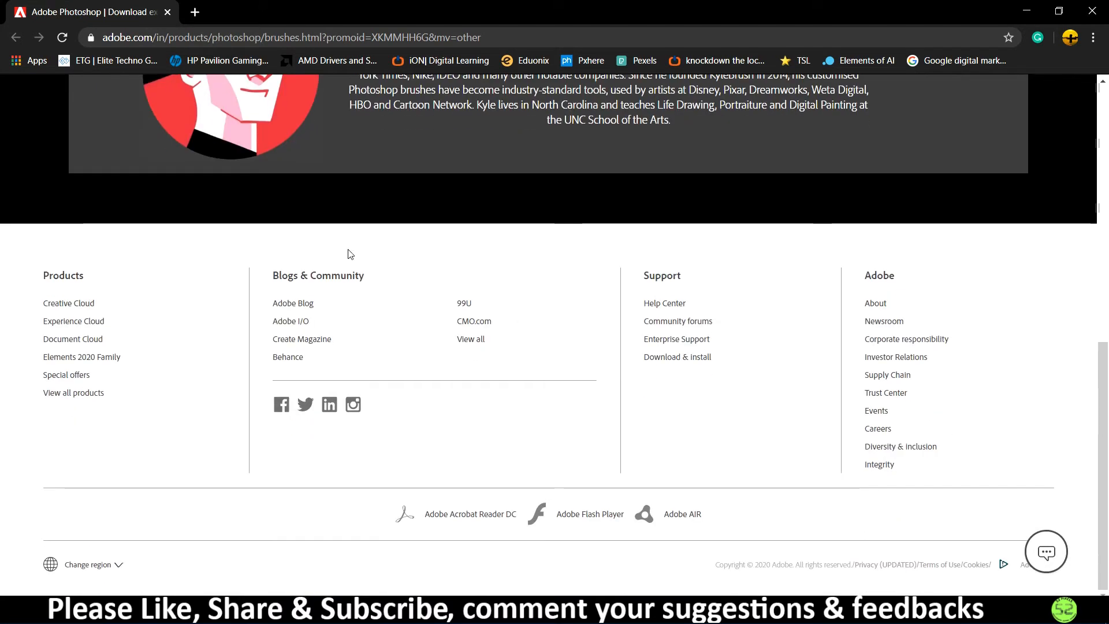
scroll(up, 3)
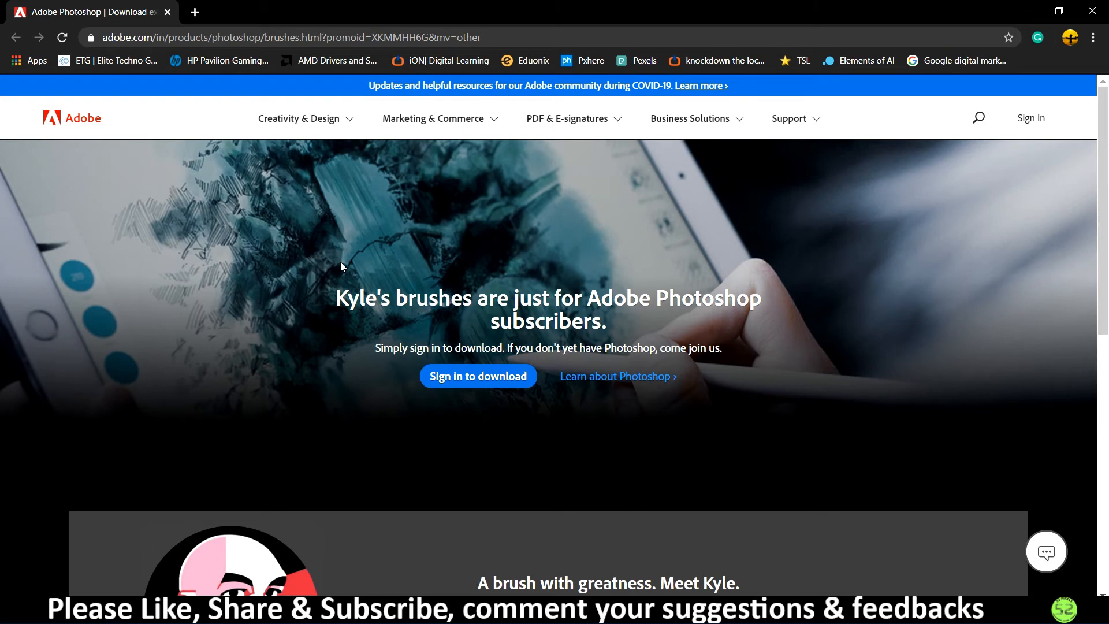
mouse_move(333, 267)
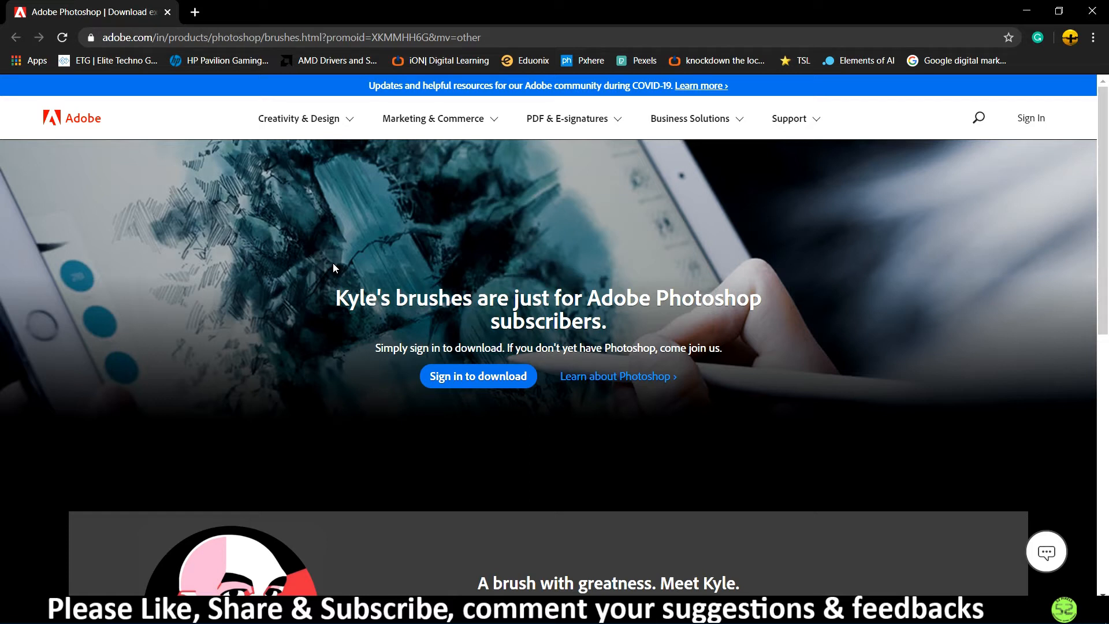
mouse_move(403, 244)
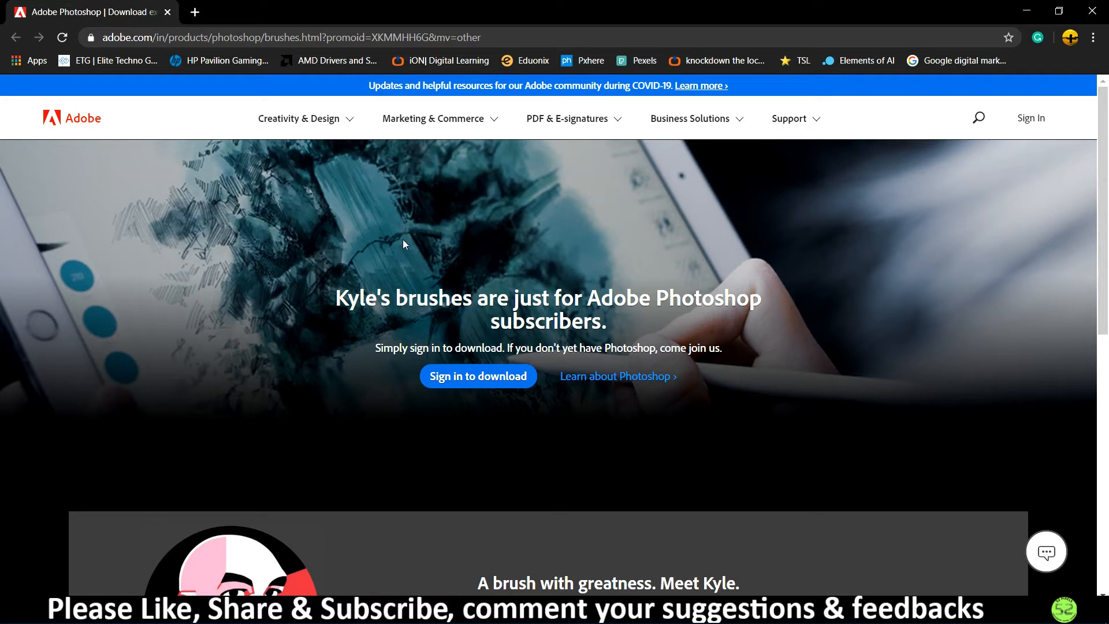
mouse_move(413, 227)
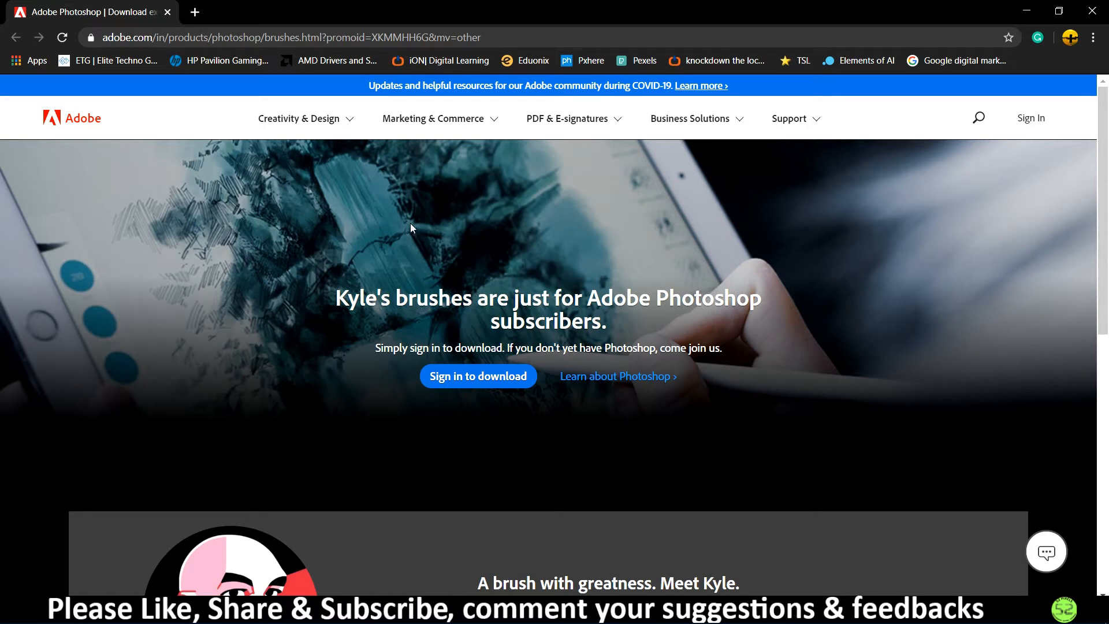
mouse_move(431, 244)
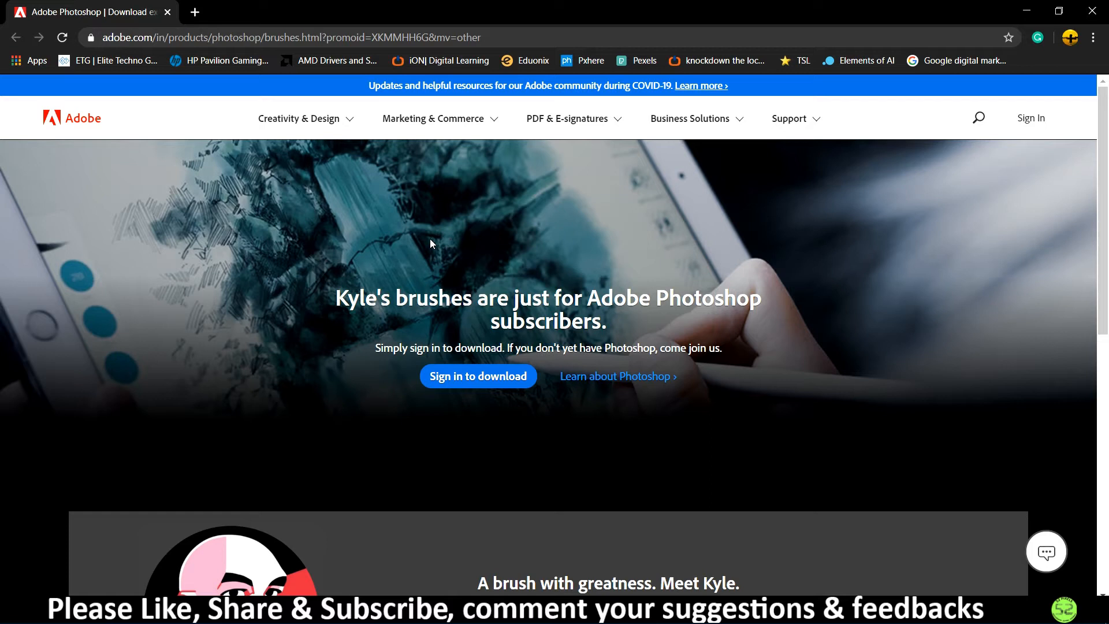
mouse_move(340, 252)
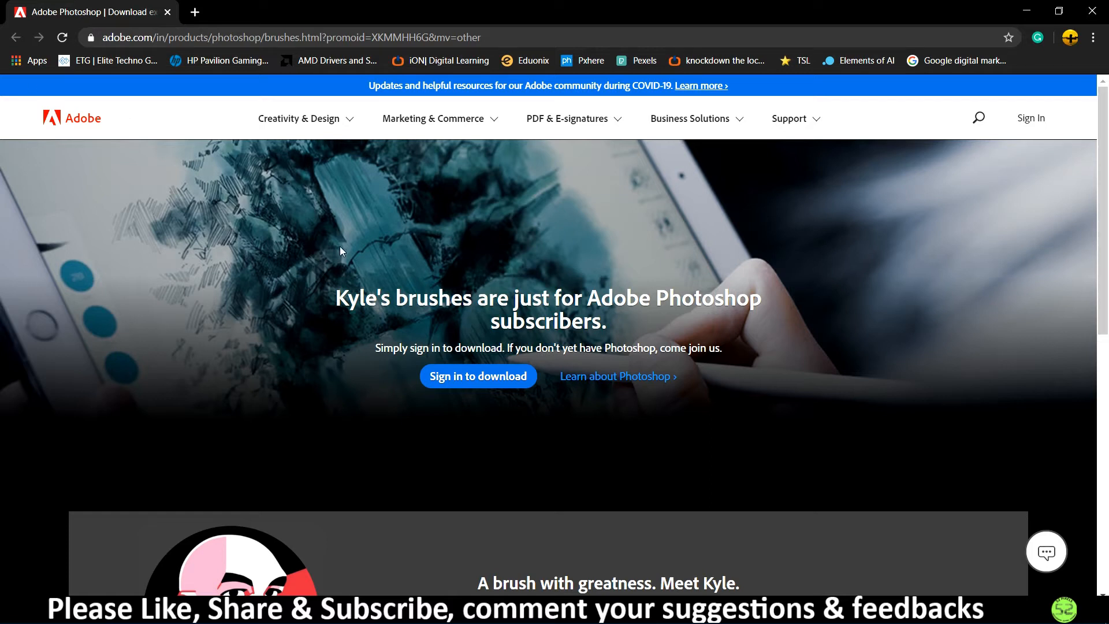
mouse_move(357, 287)
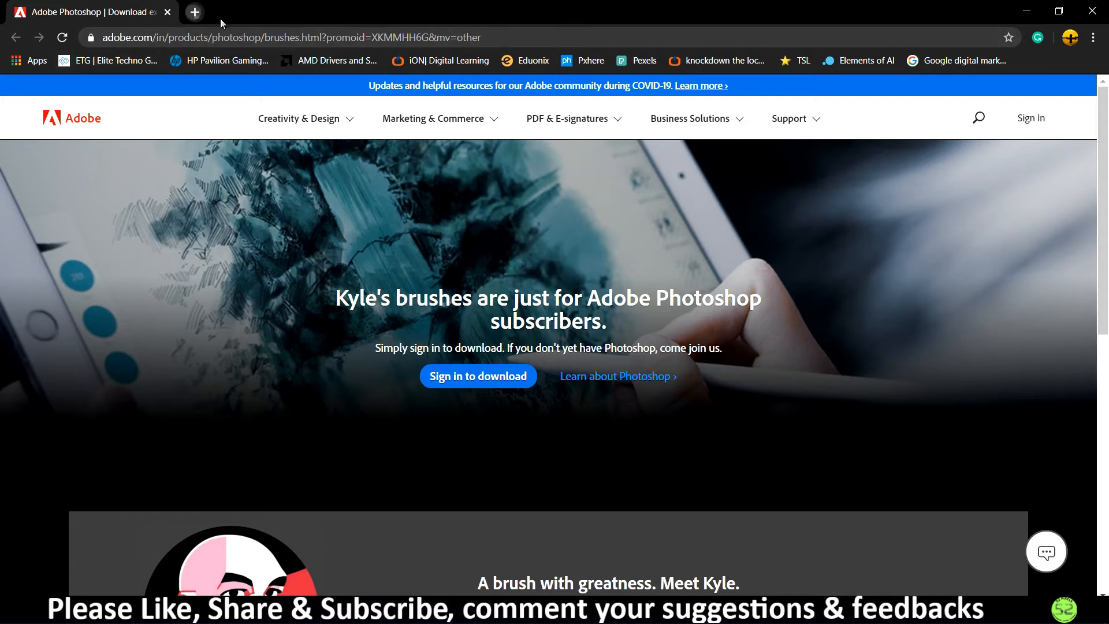
Search Google for 'free photoshop brushes' in a new Chrome tab and scan the results
click(193, 12)
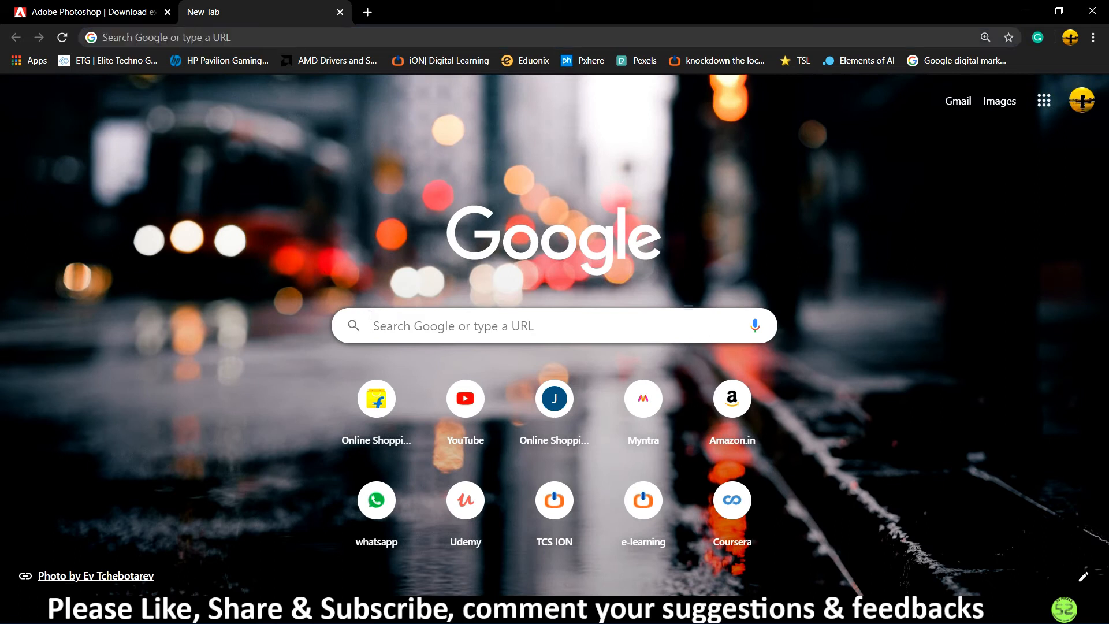
text(free photoshop brushes)
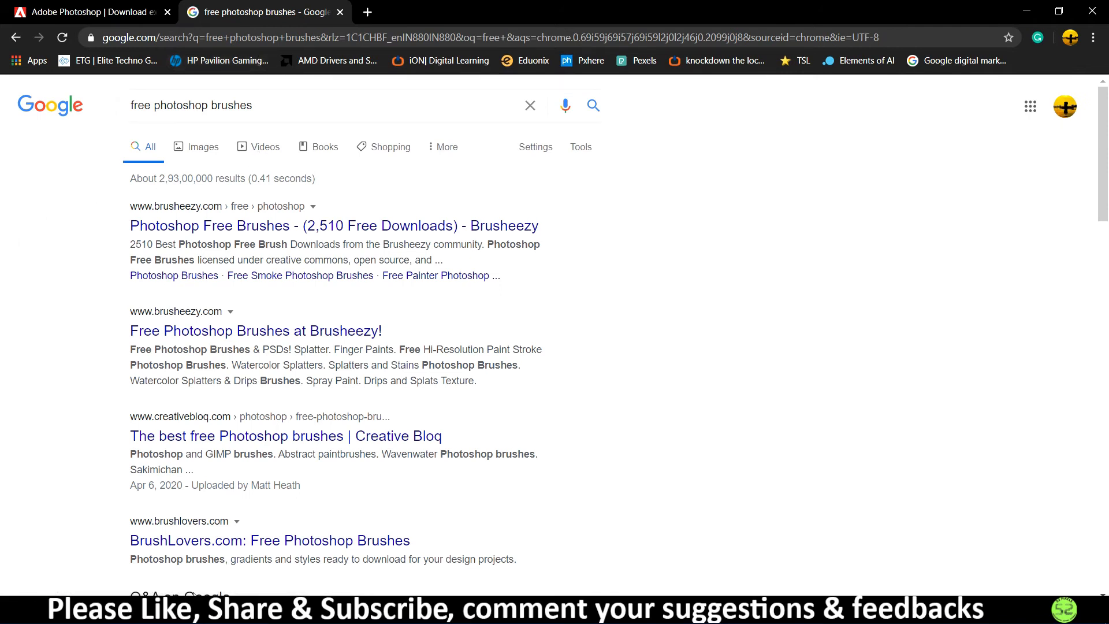
scroll(down, 3)
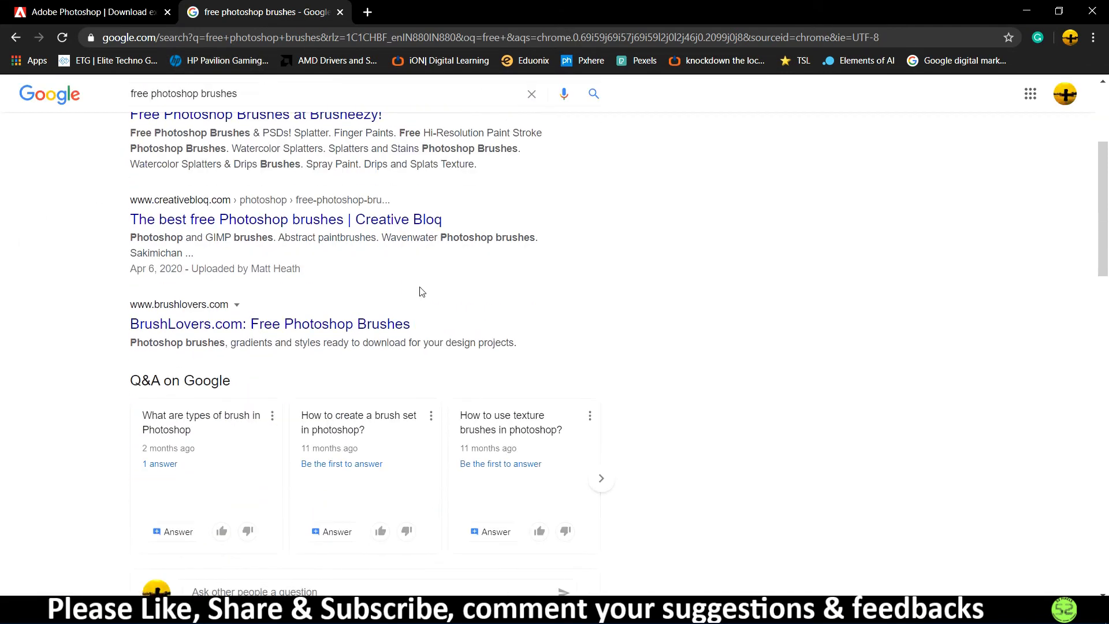
scroll(up, 3)
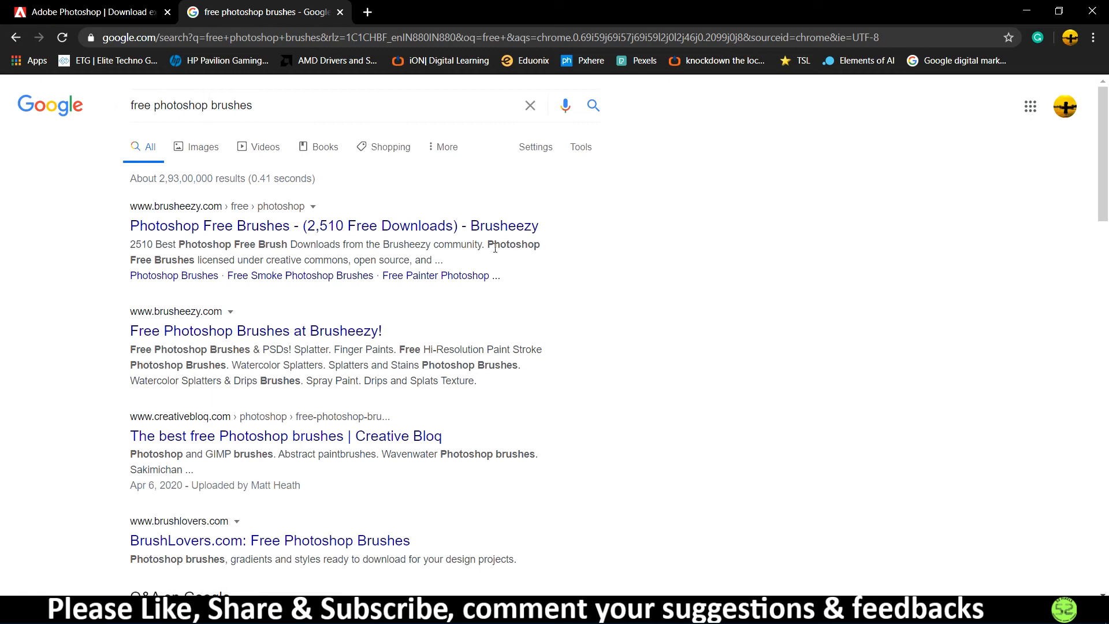
mouse_move(170, 216)
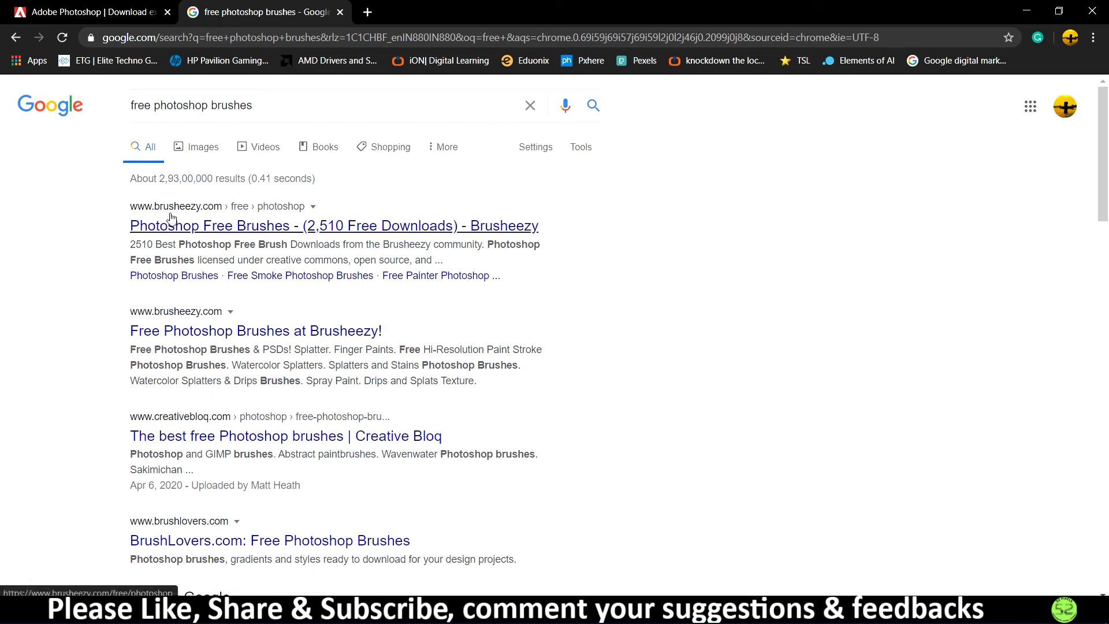
mouse_move(206, 454)
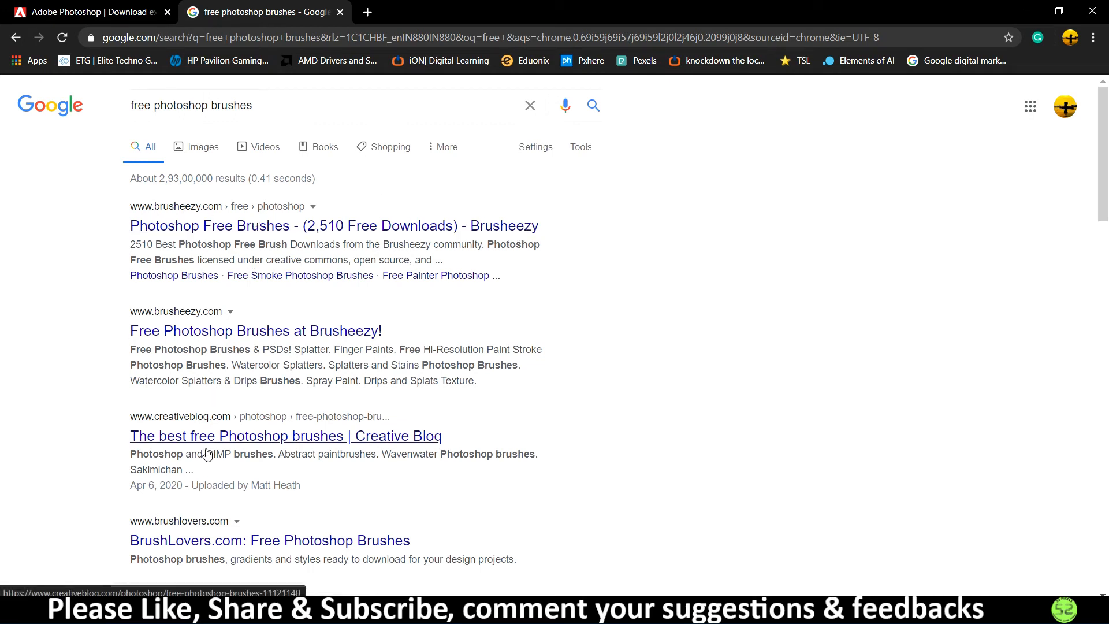
mouse_move(139, 533)
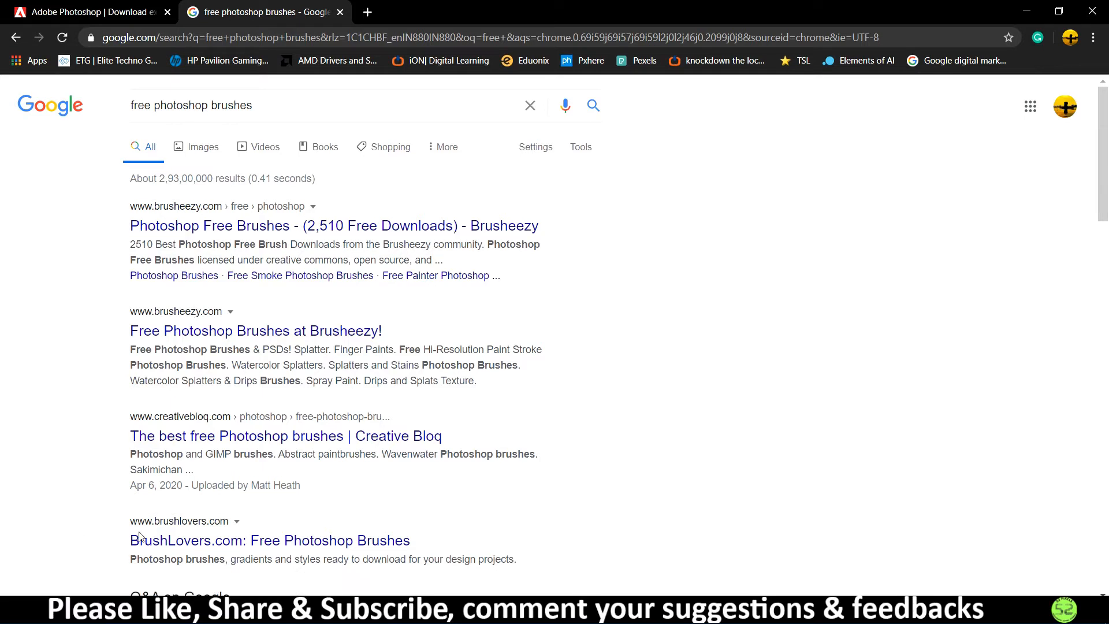
mouse_move(150, 227)
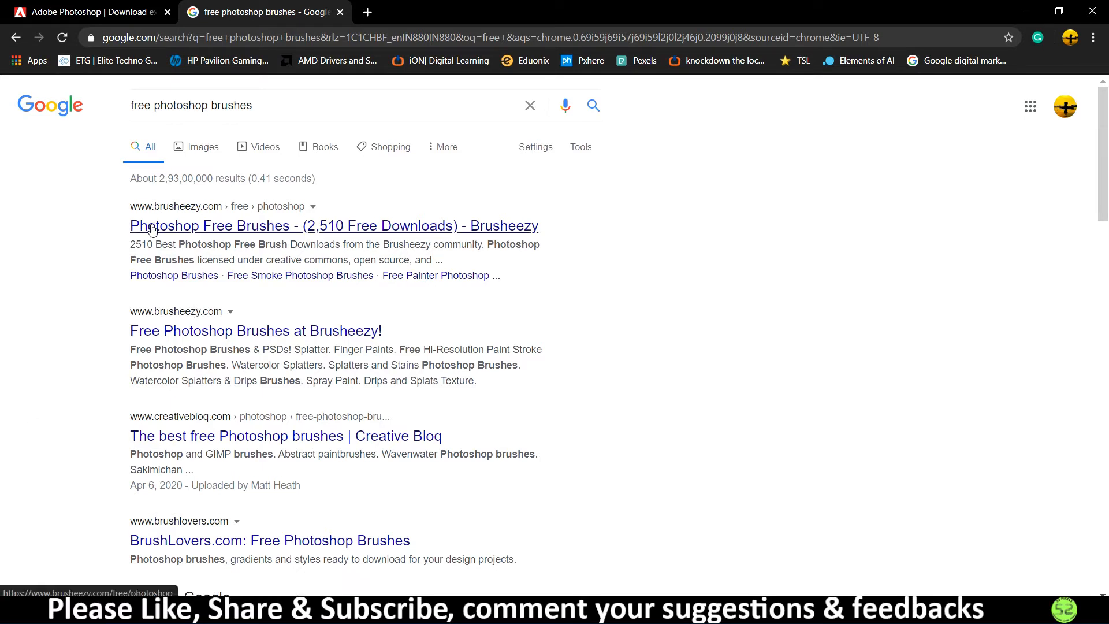
mouse_move(287, 239)
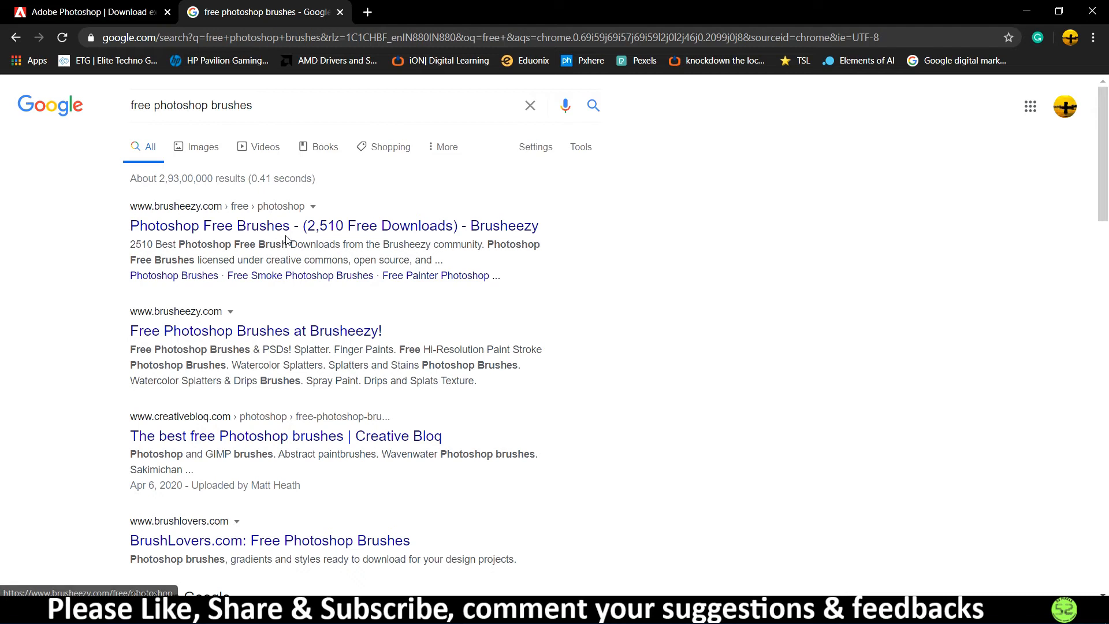
mouse_move(263, 226)
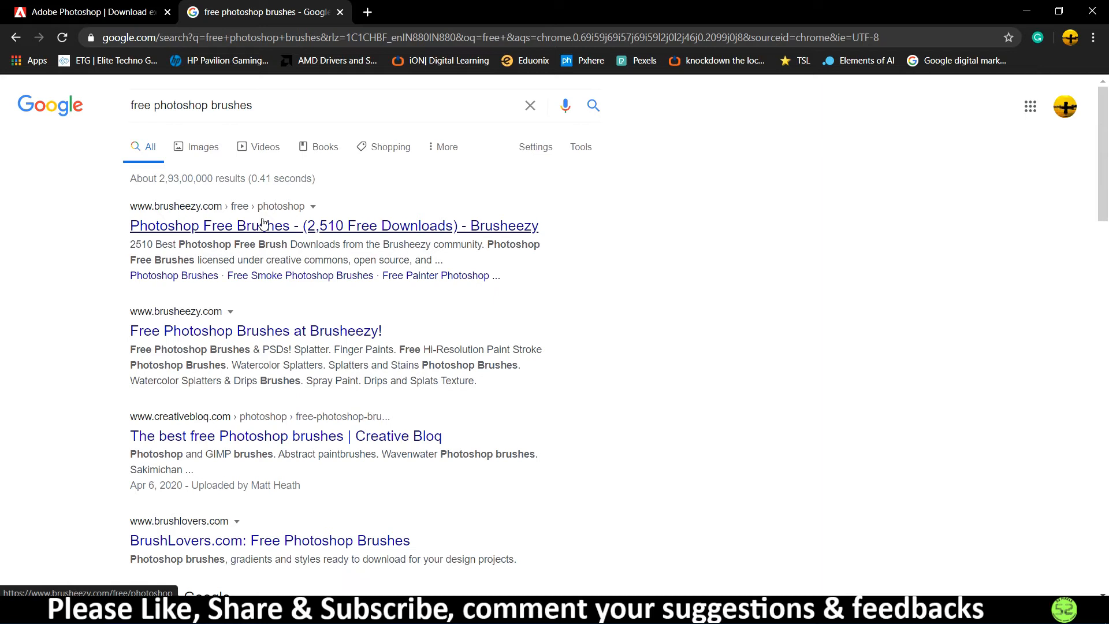
mouse_move(292, 206)
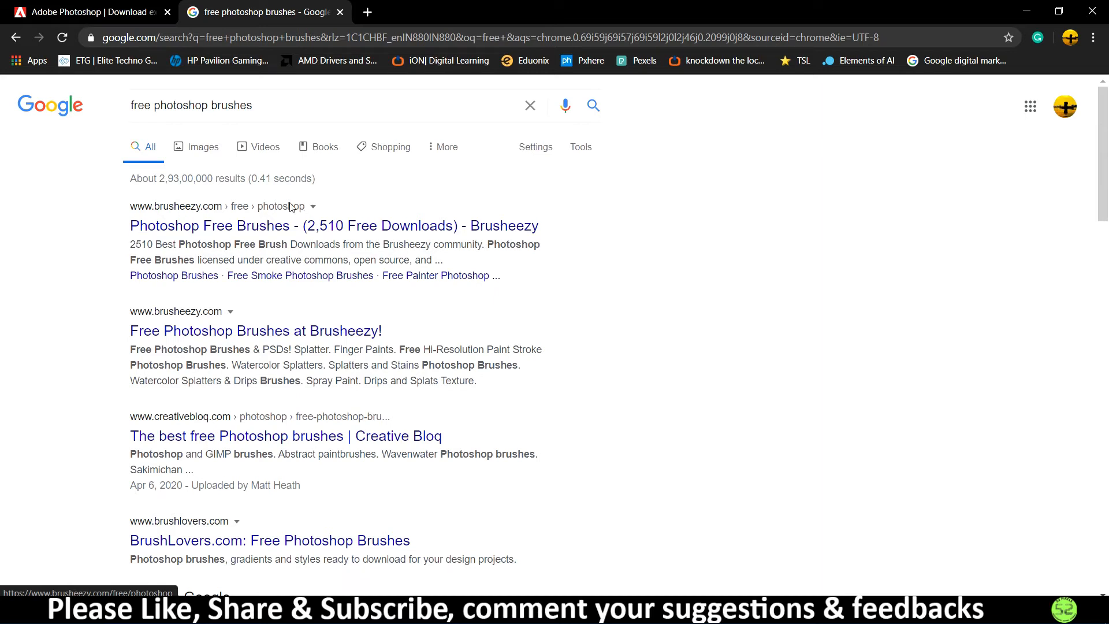
mouse_move(170, 233)
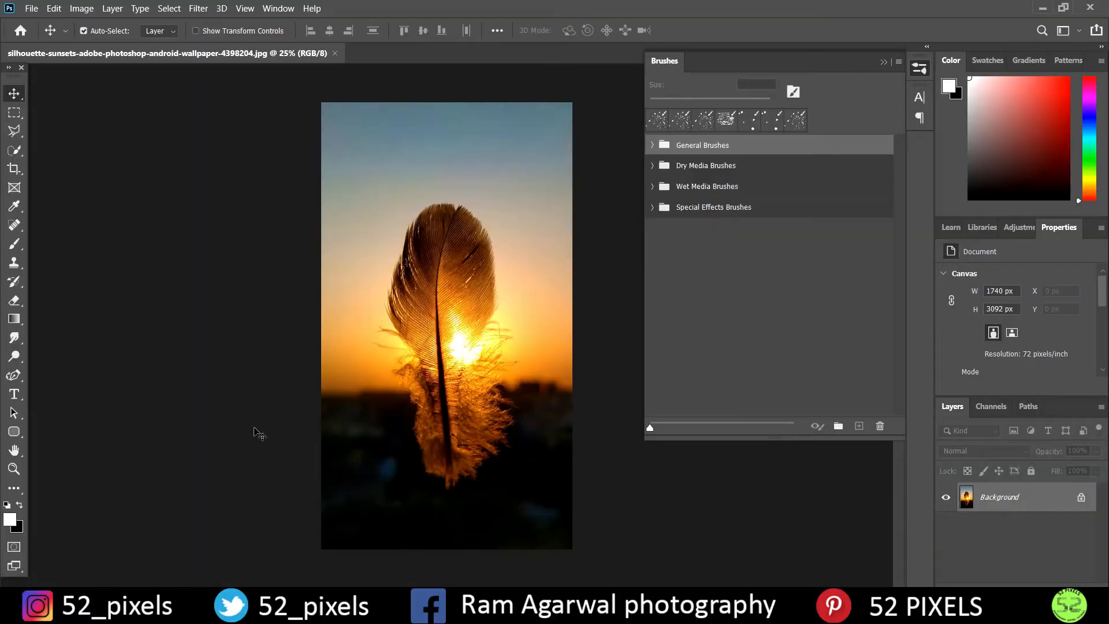
mouse_move(292, 351)
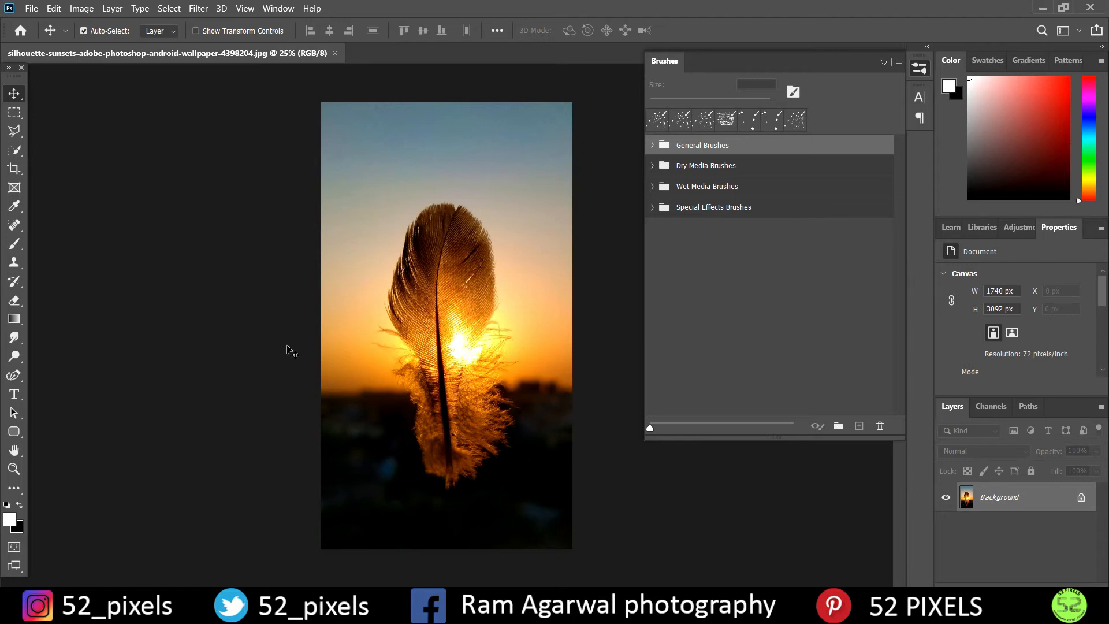
mouse_move(127, 278)
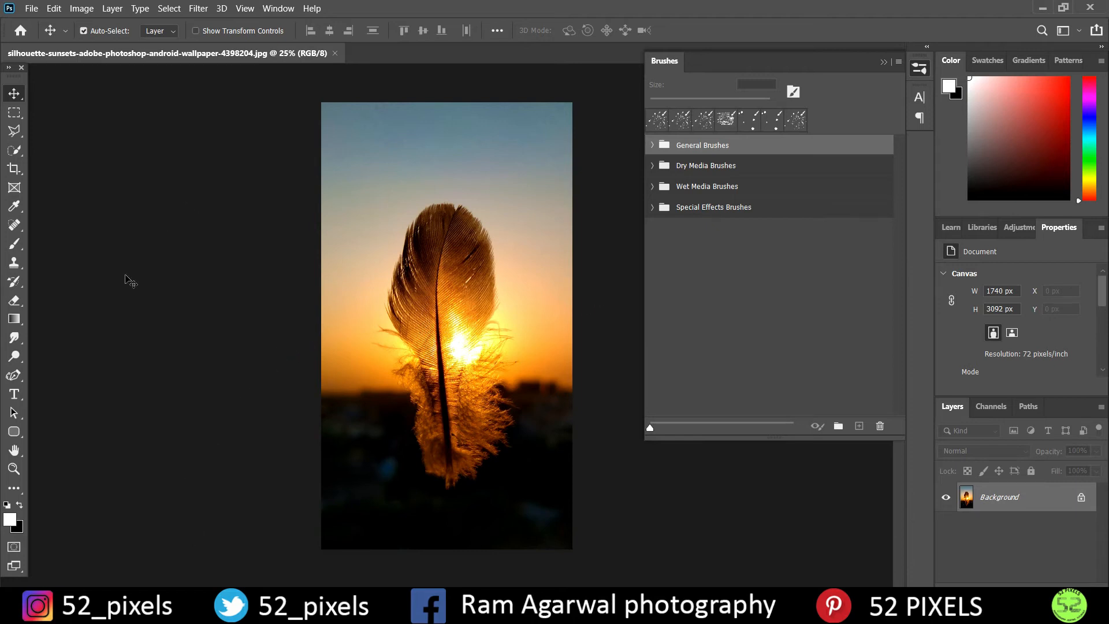
mouse_move(76, 503)
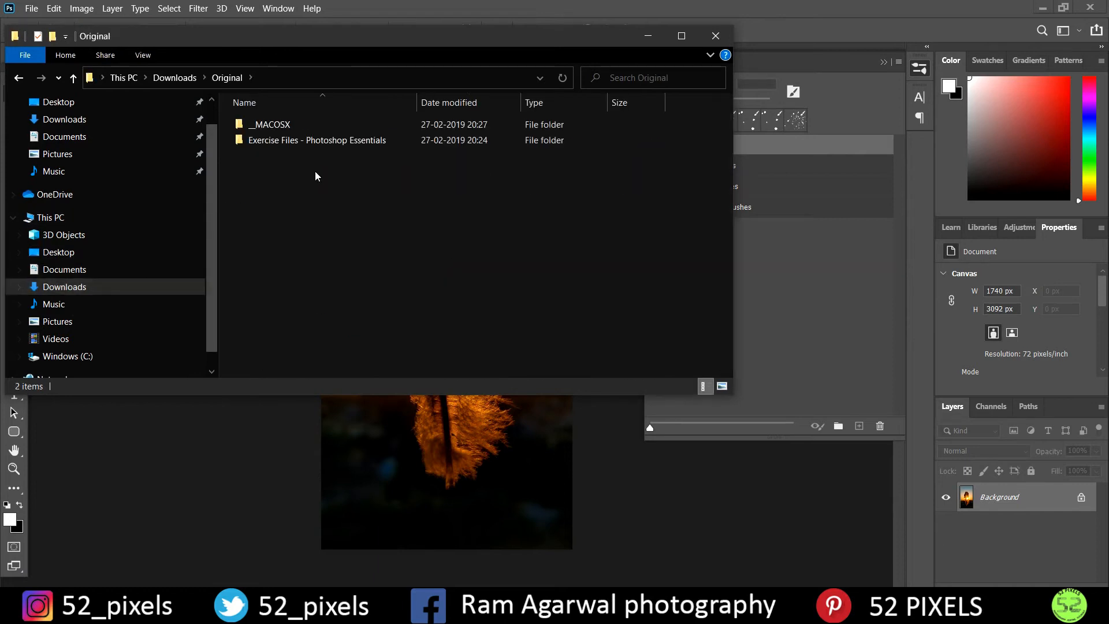
Navigate into Exercise Files > 14 Brushes and select the Drips Brush ABR file
double_click(317, 140)
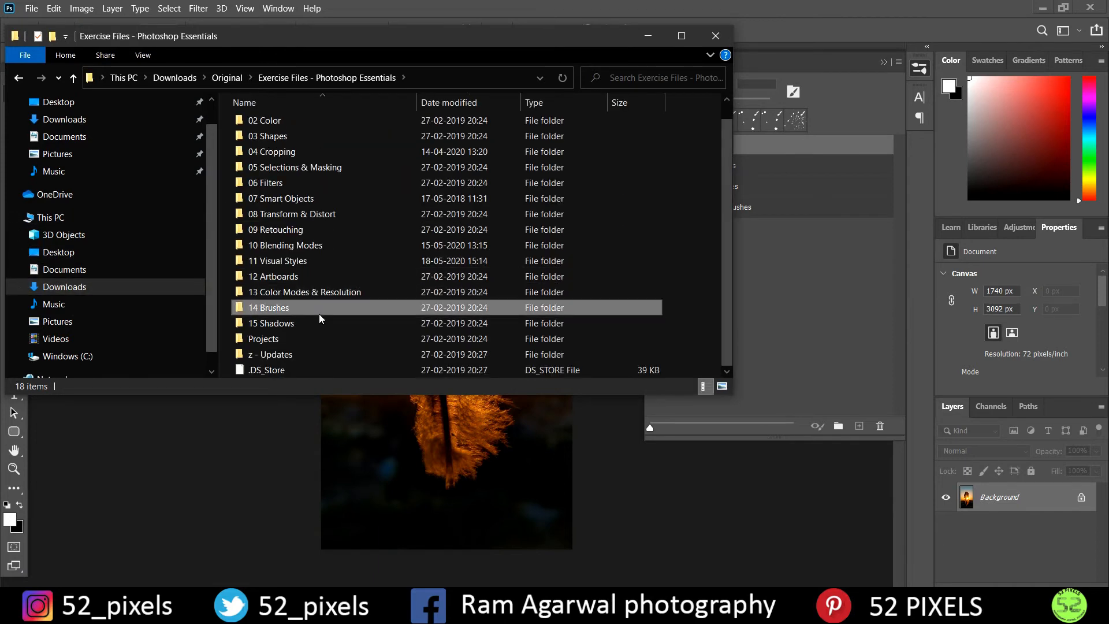
double_click(269, 307)
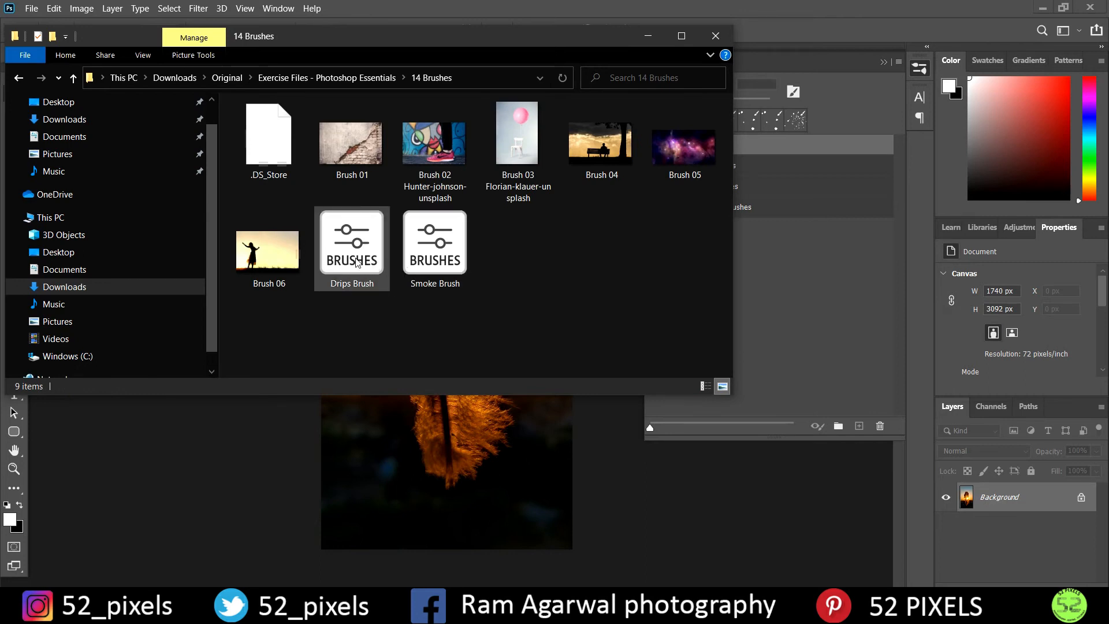
click(434, 244)
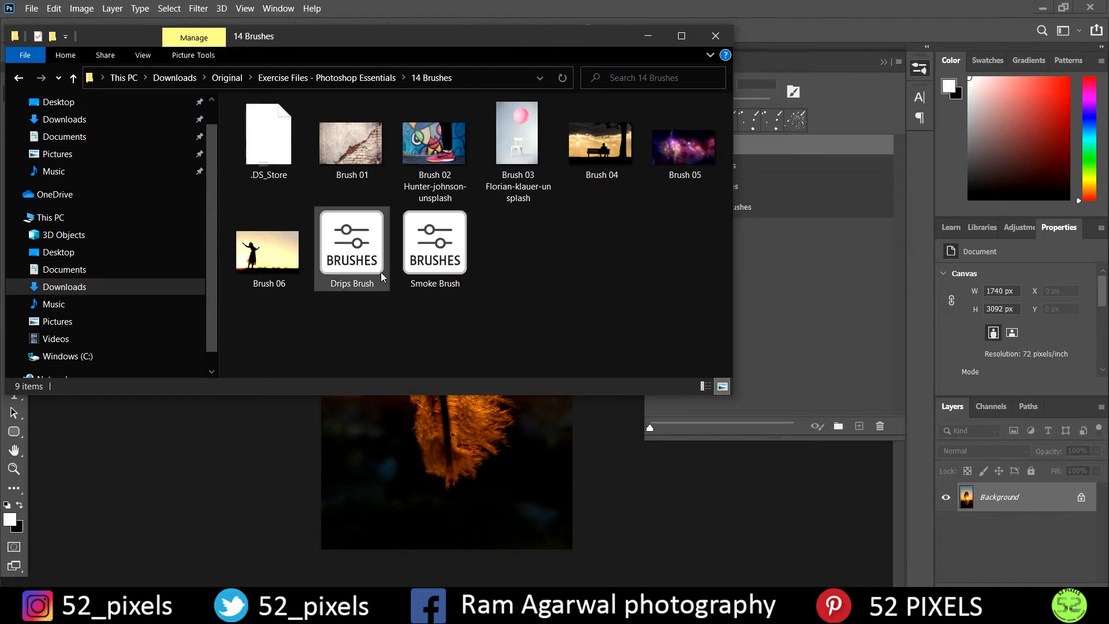
mouse_move(364, 276)
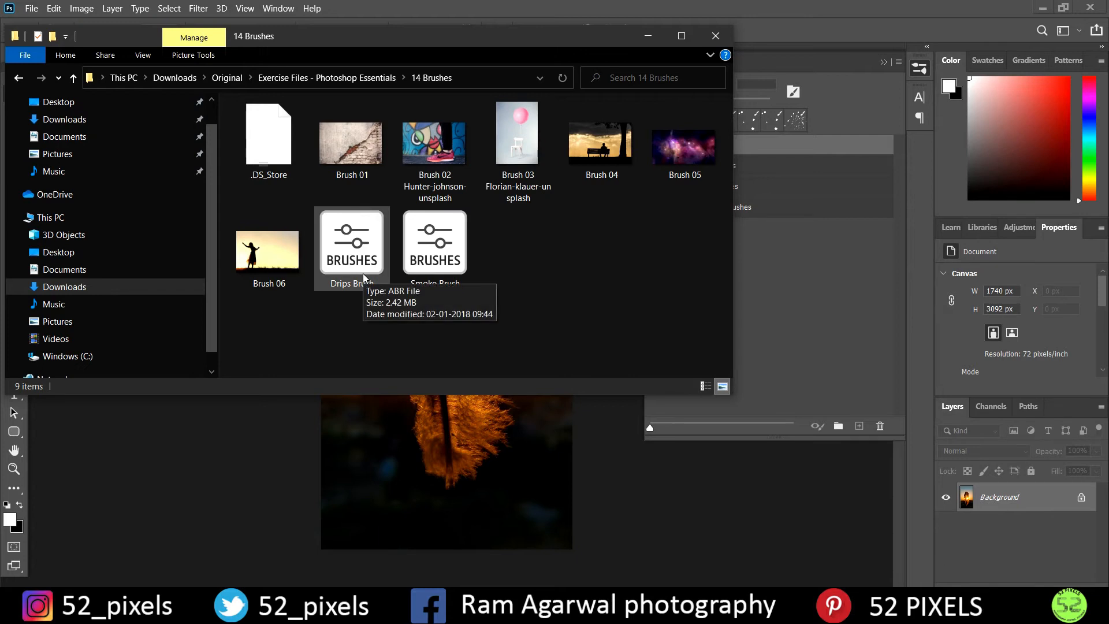
mouse_move(761, 212)
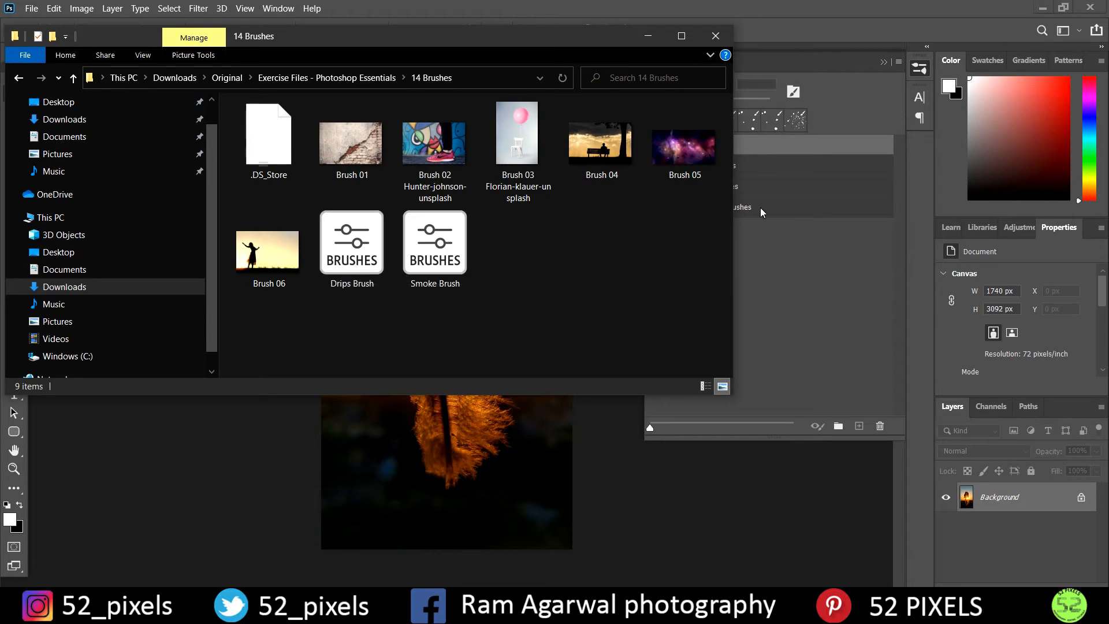
click(351, 243)
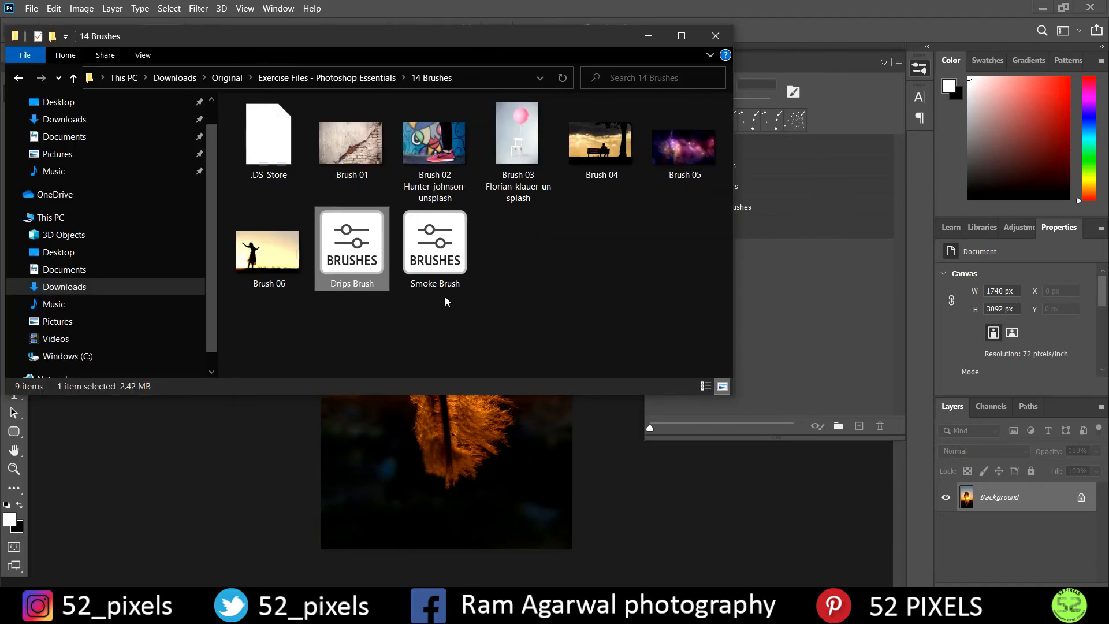
Return to Photoshop with Drips Brush and Smoke Brush loaded, and expand the Drips Brush group
click(714, 36)
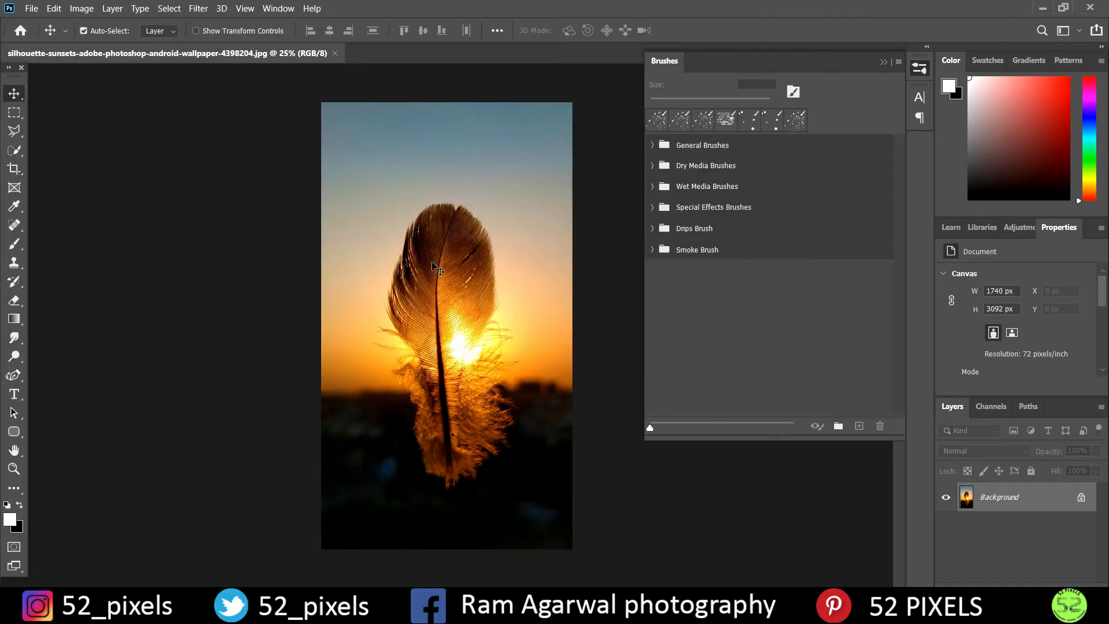
mouse_move(718, 129)
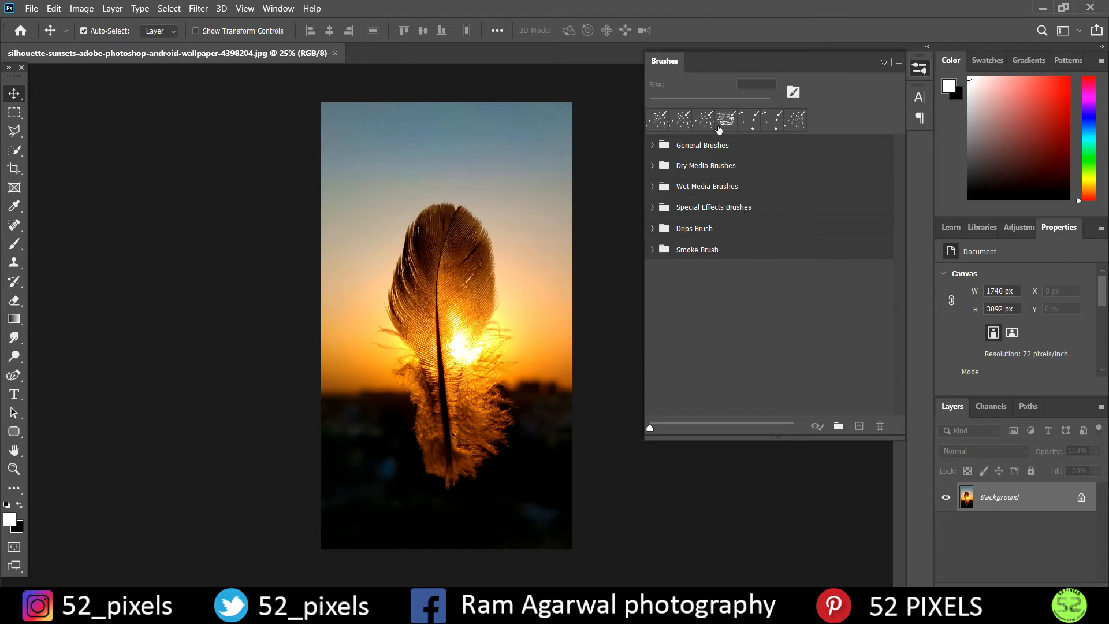
mouse_move(658, 269)
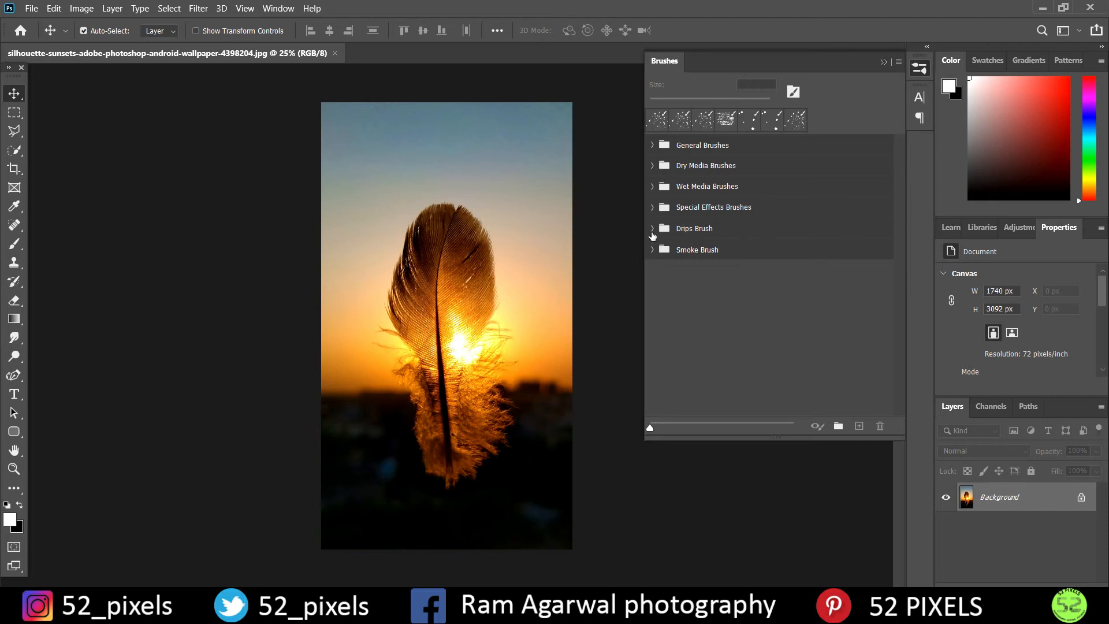
click(651, 227)
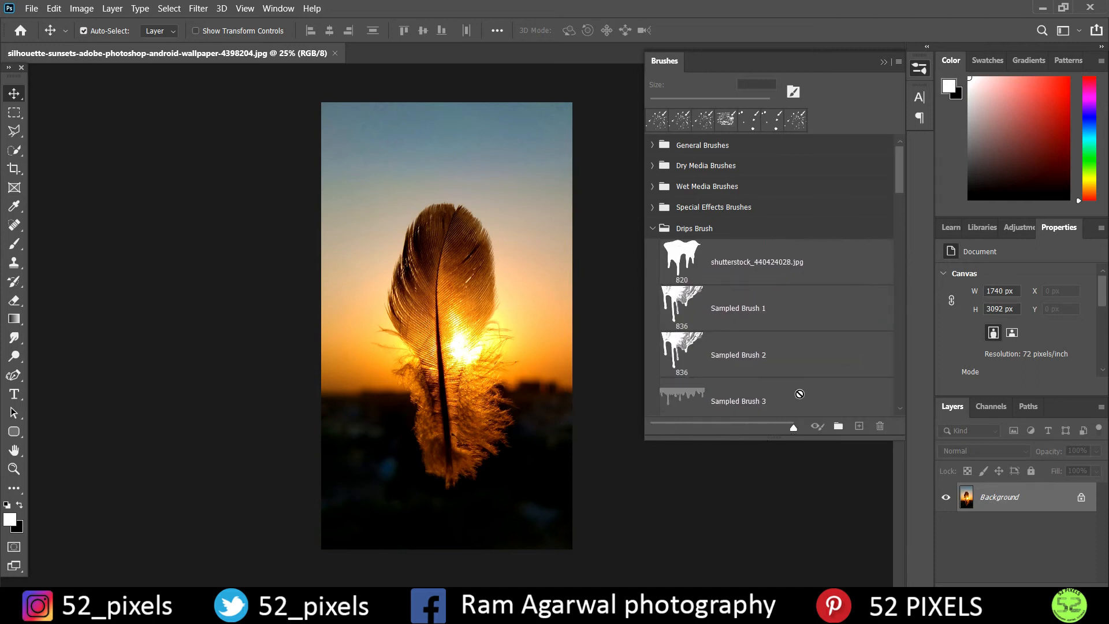
Stamp the shutterstock_529608103 drip brush onto the feather photo and adjust its size to 5000 px
scroll(down, 3)
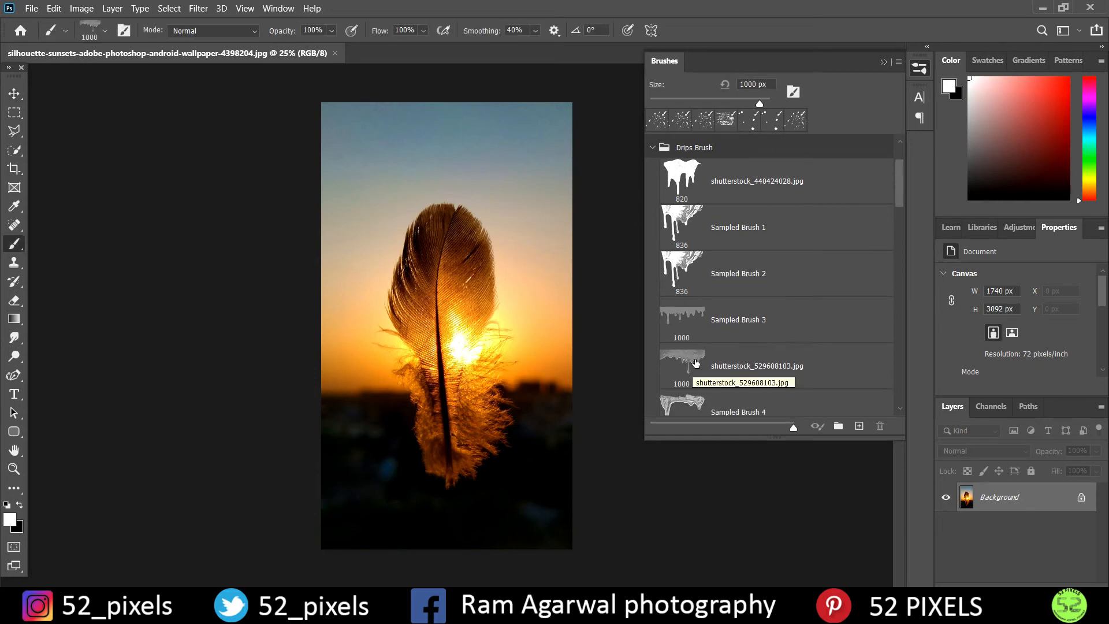
click(756, 366)
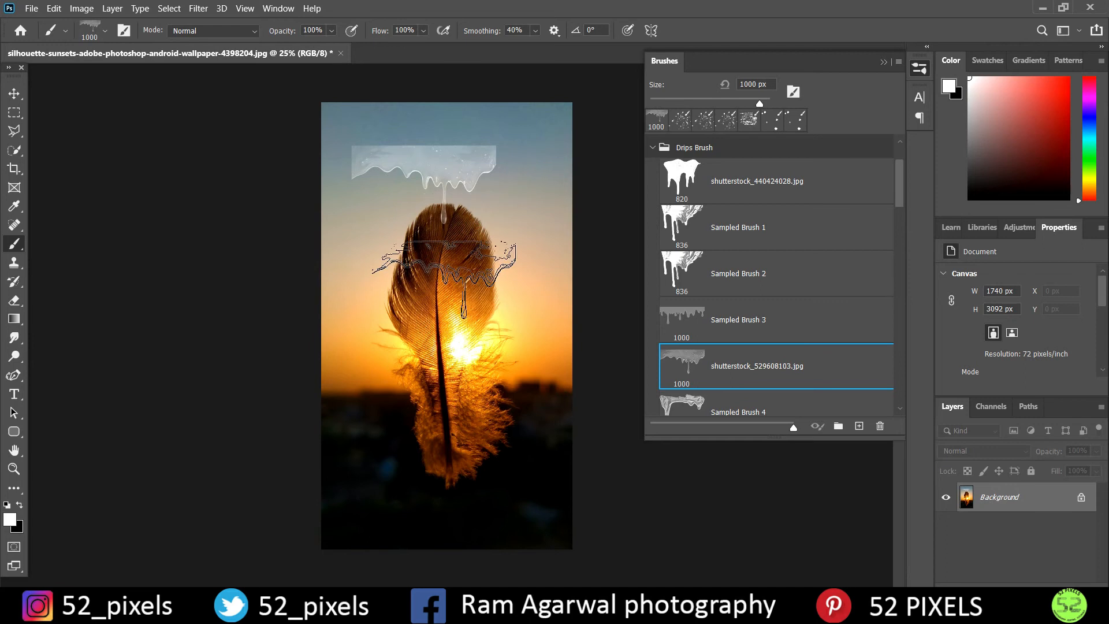
click(443, 254)
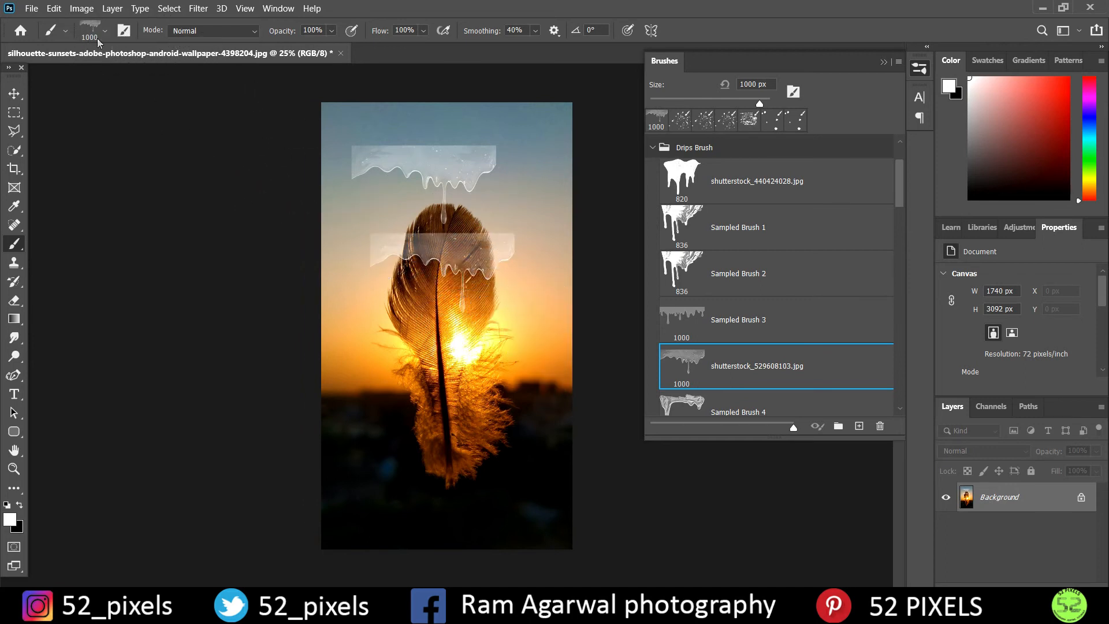
click(104, 30)
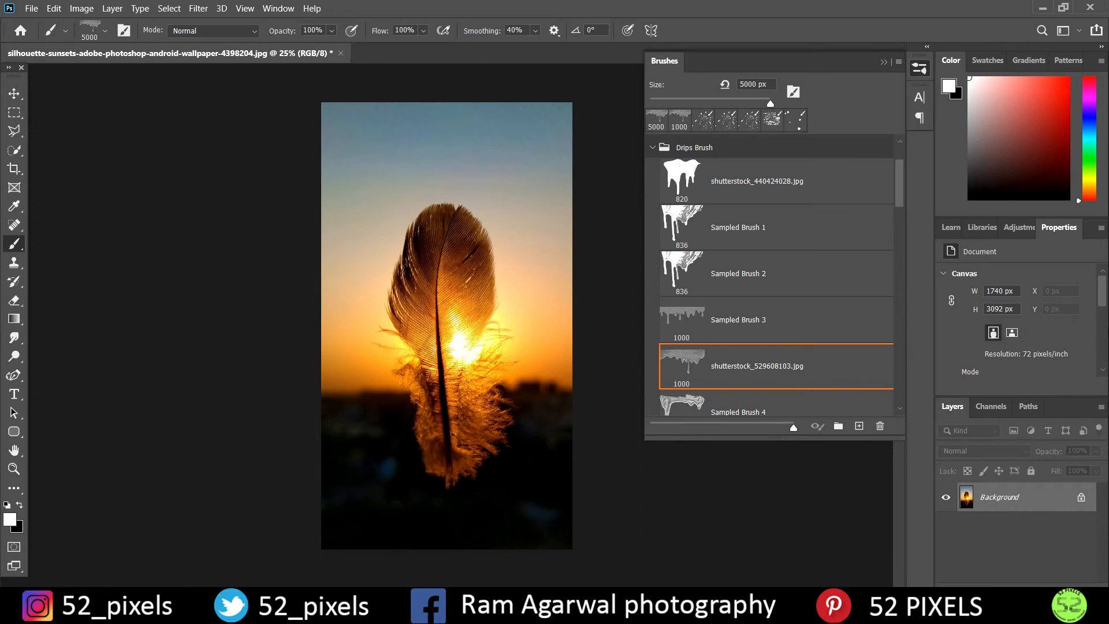
mouse_move(794, 433)
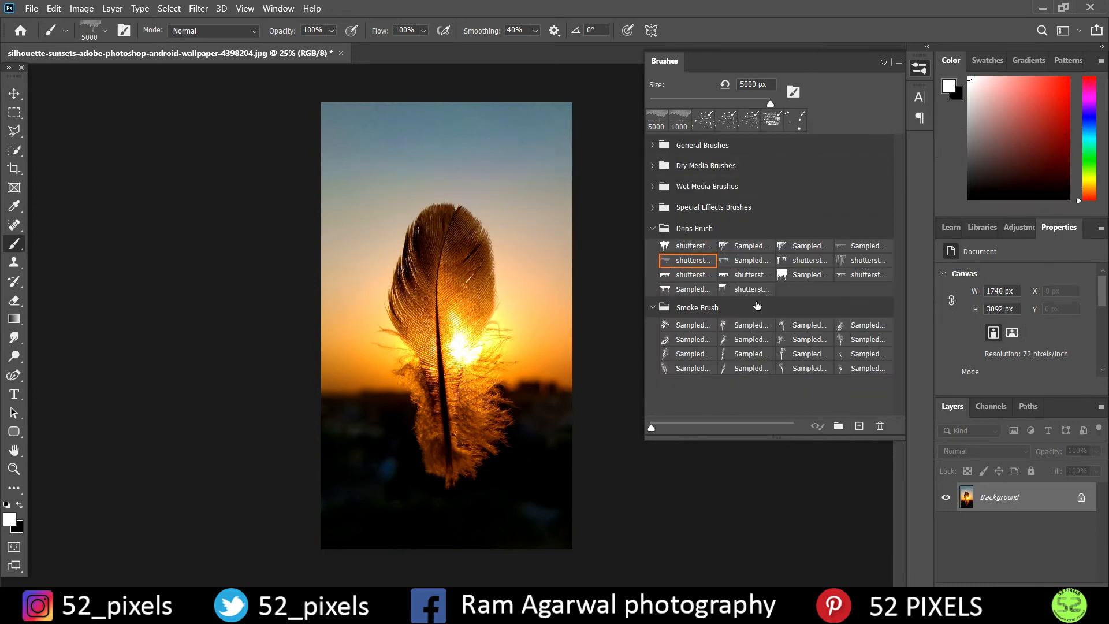
Collapse the brush groups, select the Soft Round general brush, and close the Brushes panel
click(65, 30)
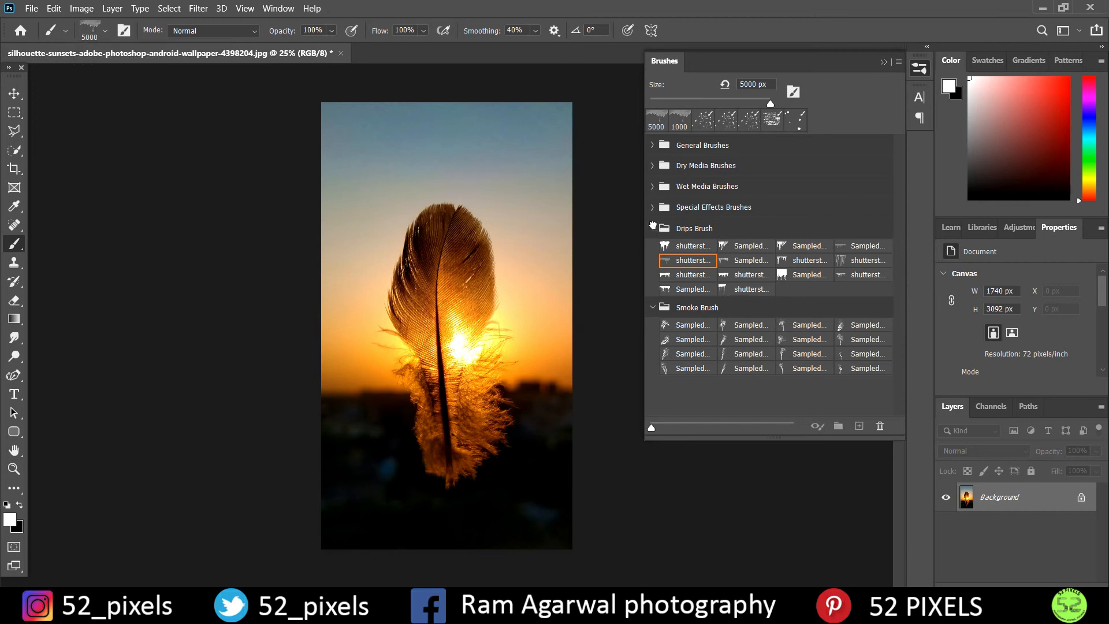
click(651, 228)
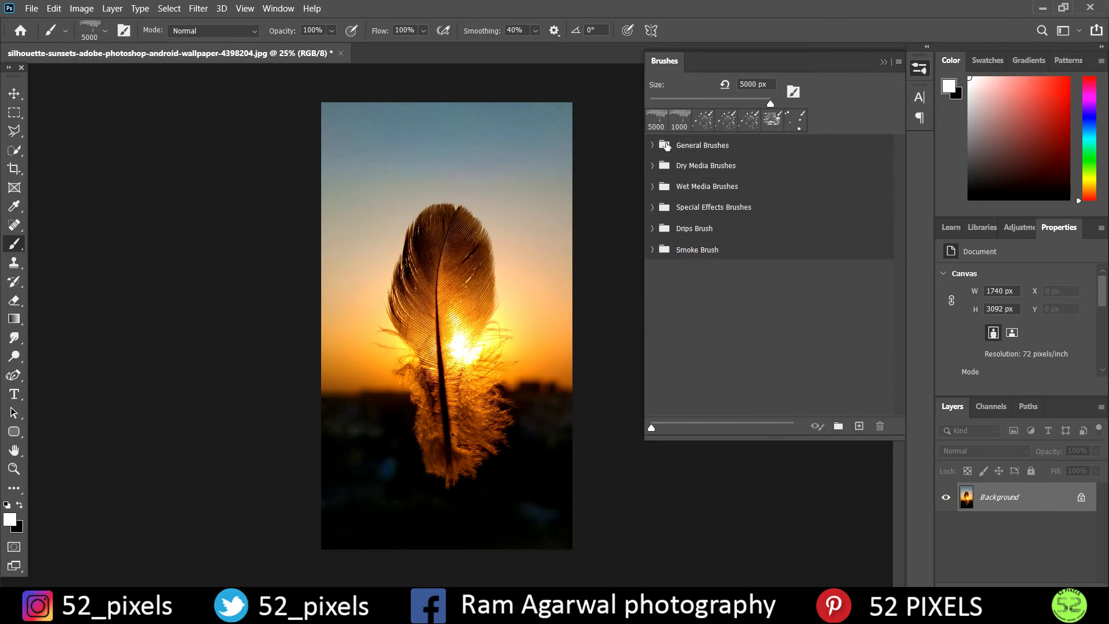
click(651, 145)
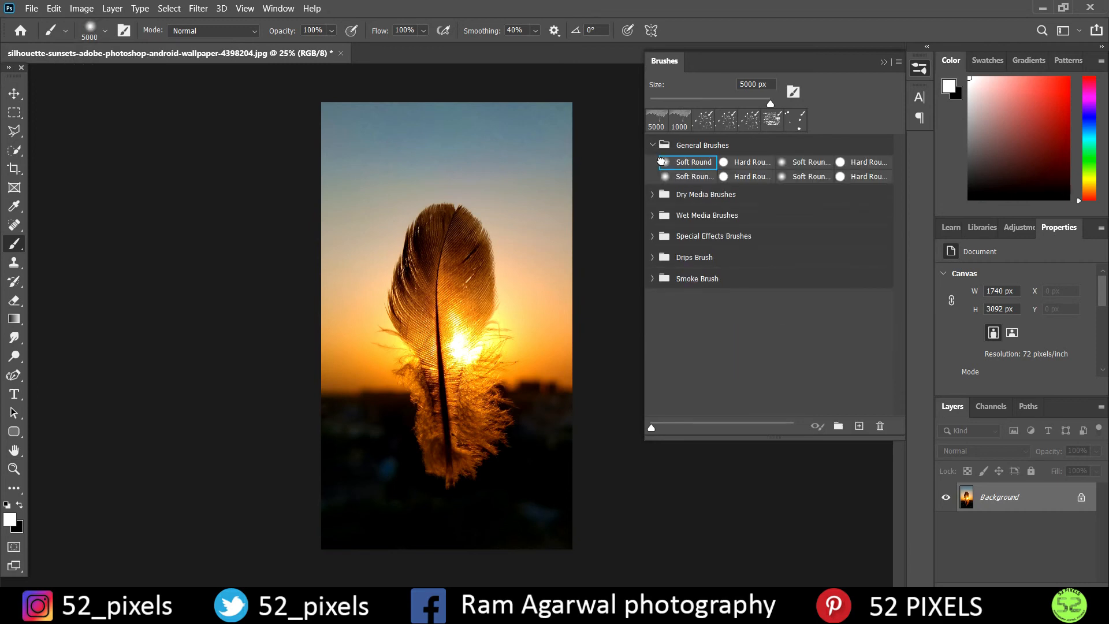
mouse_move(694, 162)
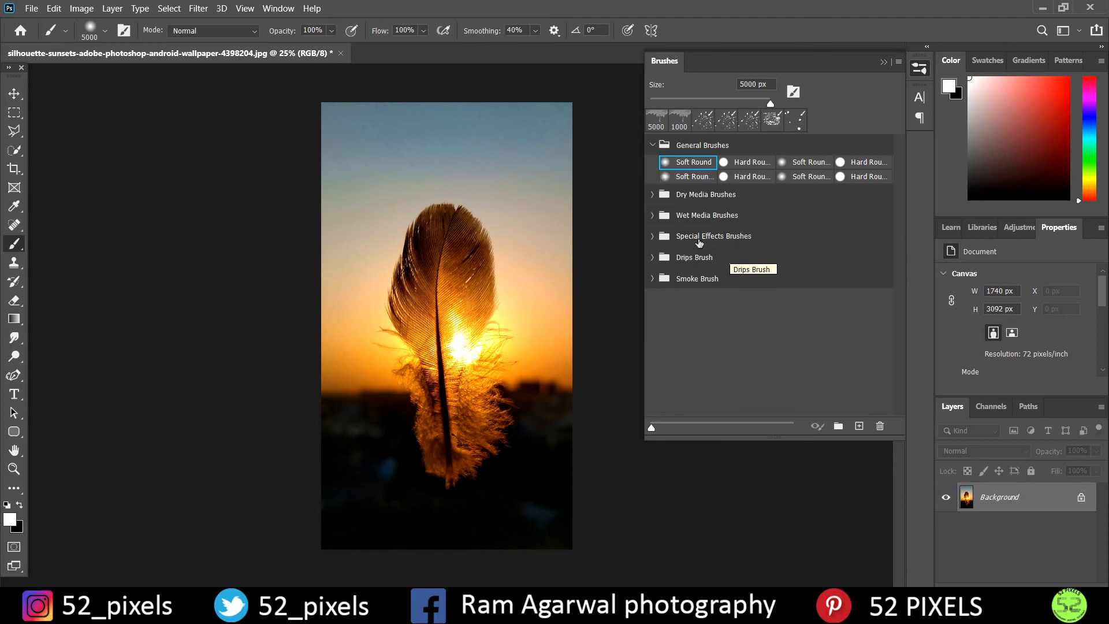
mouse_move(703, 266)
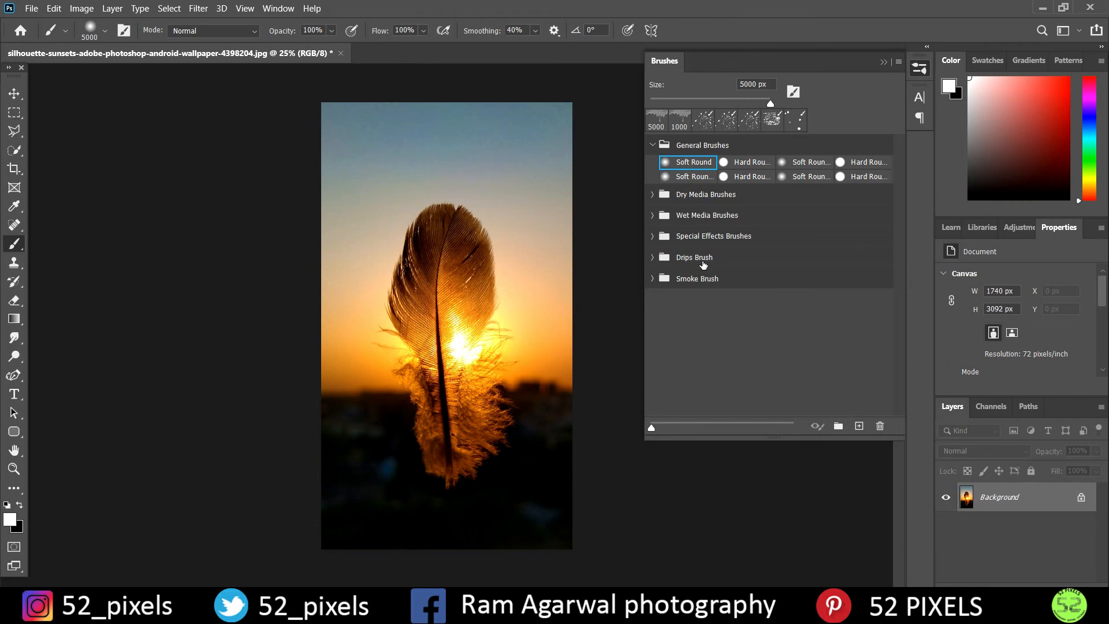
mouse_move(701, 283)
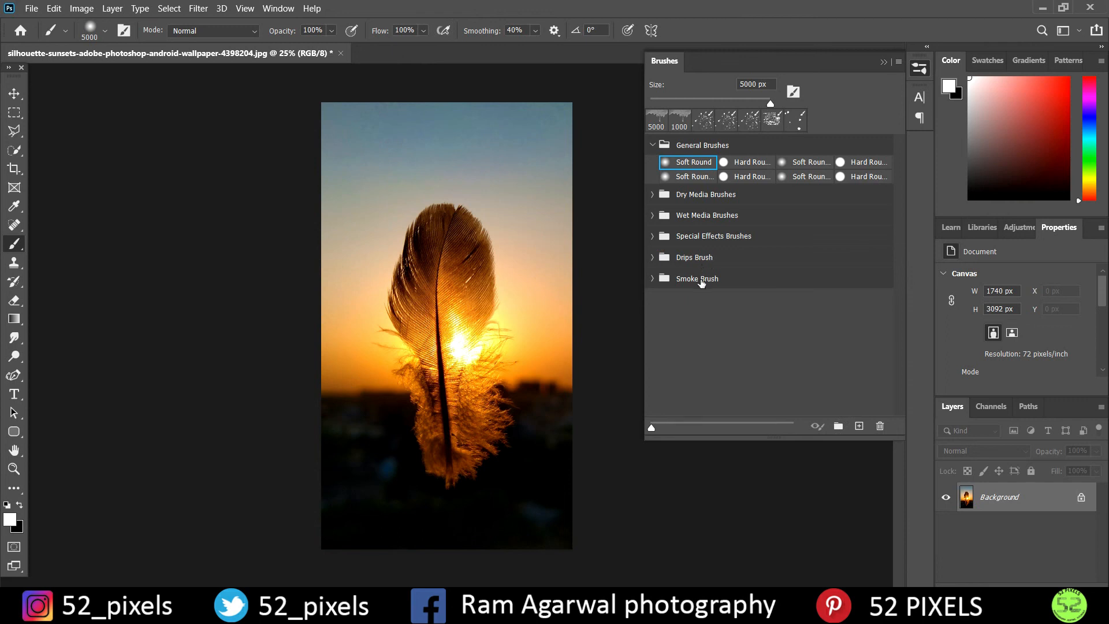
mouse_move(696, 278)
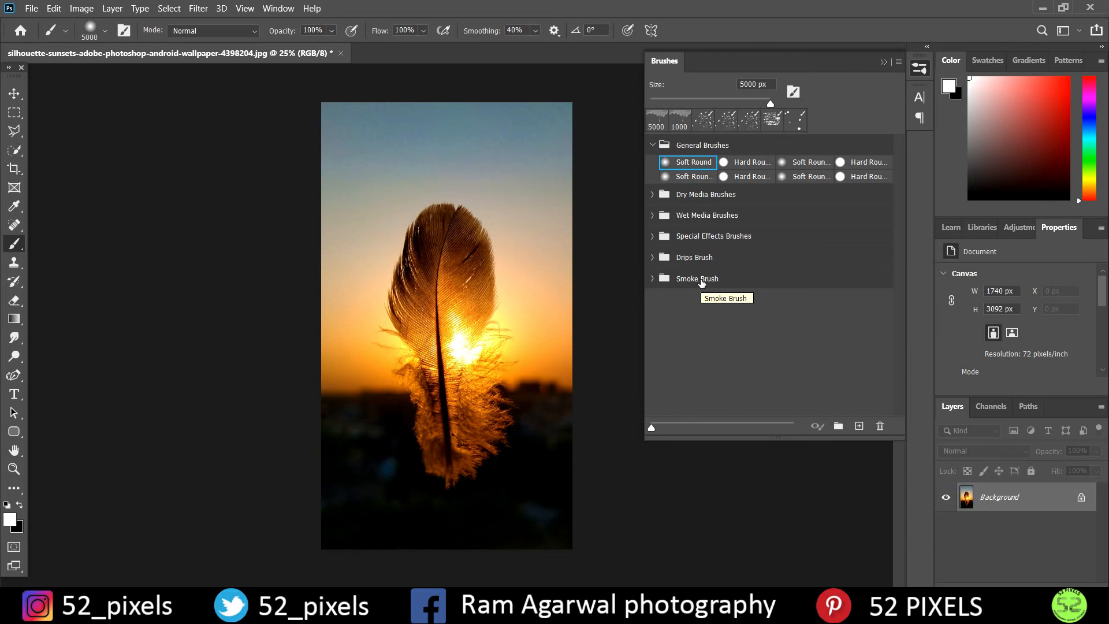
mouse_move(696, 278)
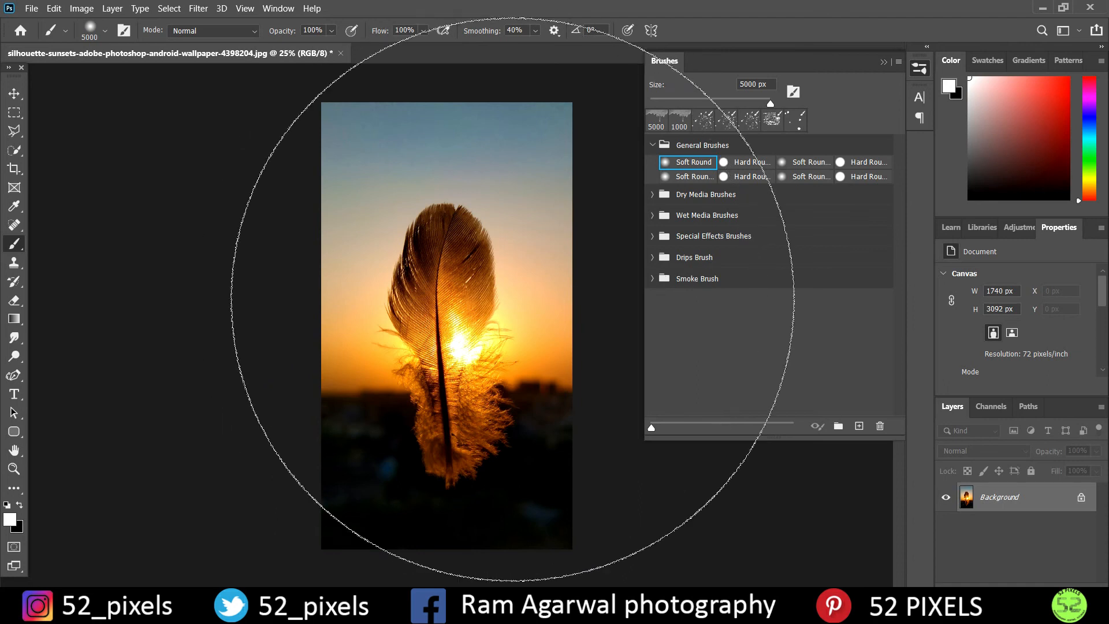
mouse_move(740, 279)
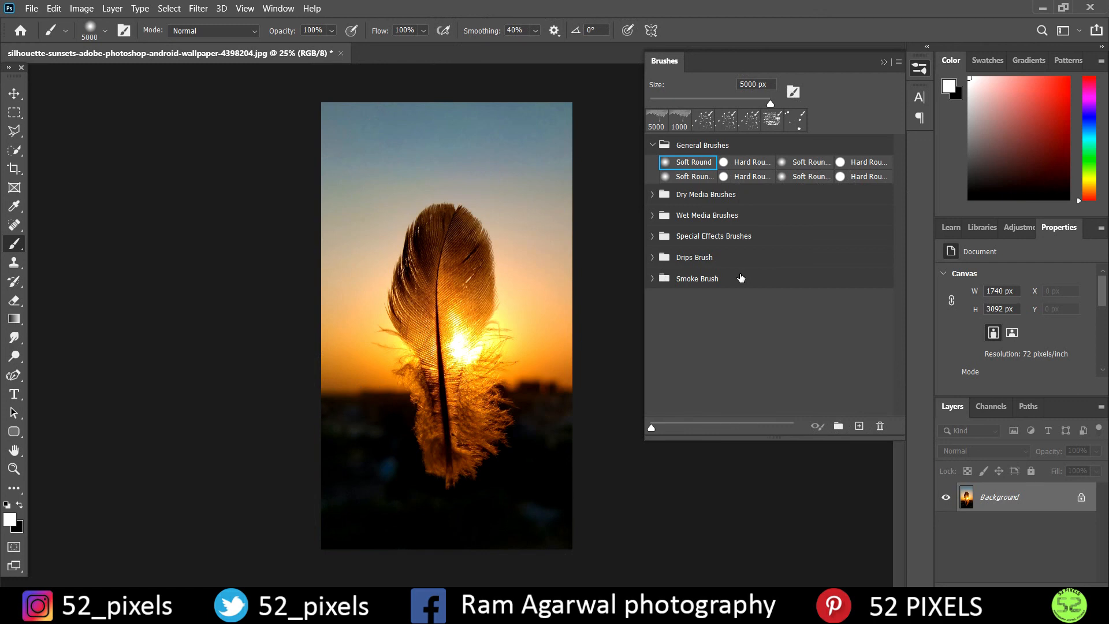
mouse_move(808, 239)
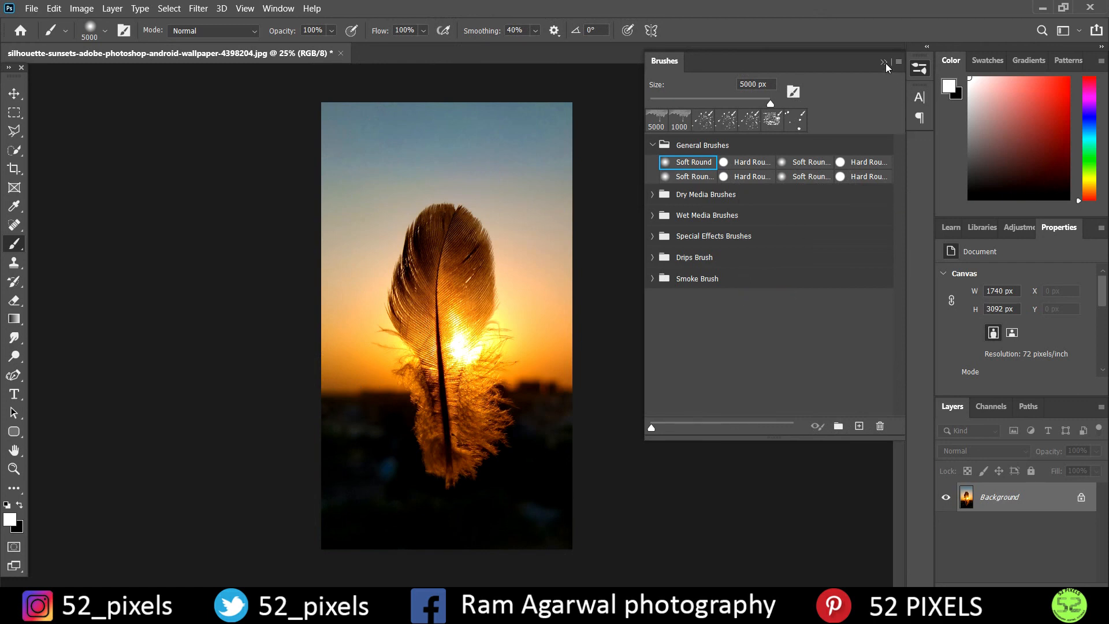
click(884, 62)
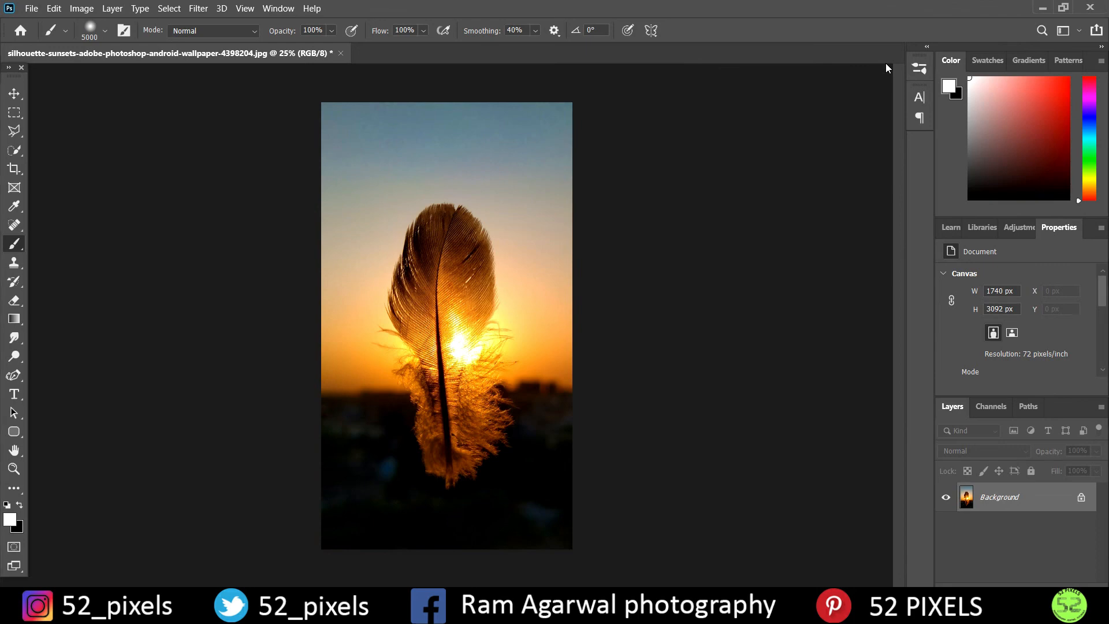